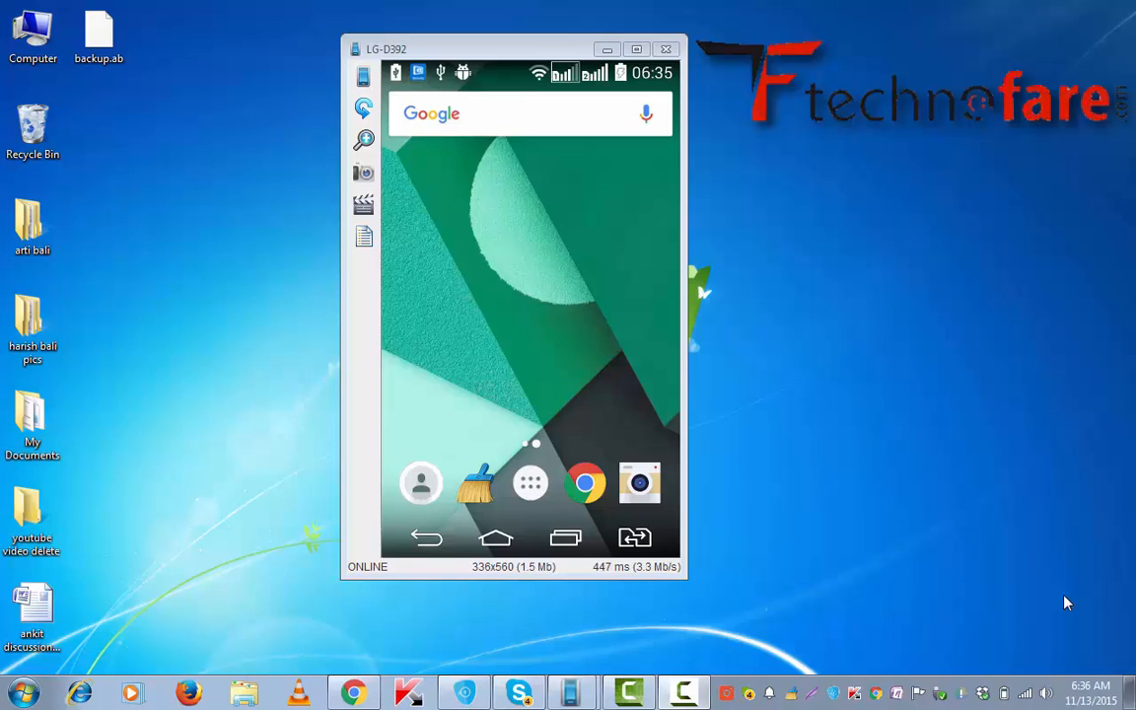
mouse_move(521, 459)
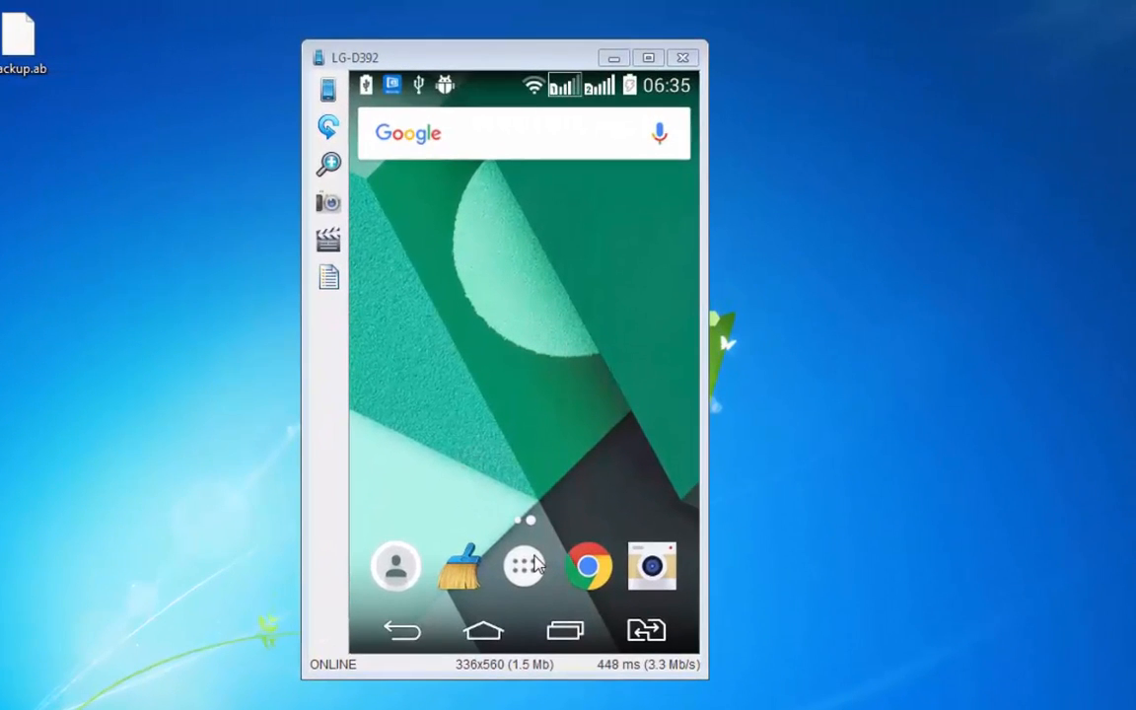
Step: Open the mirrored phone's app drawer listing Play Store, Settings and WhatsApp
left_click(523, 565)
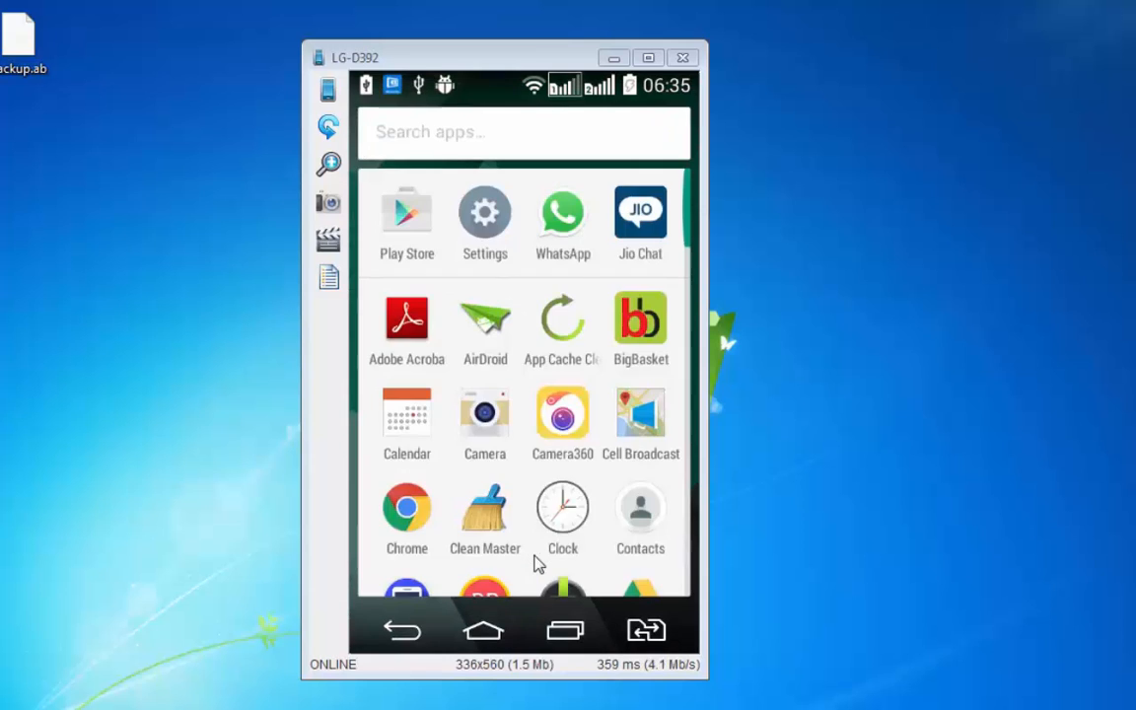
mouse_move(409, 236)
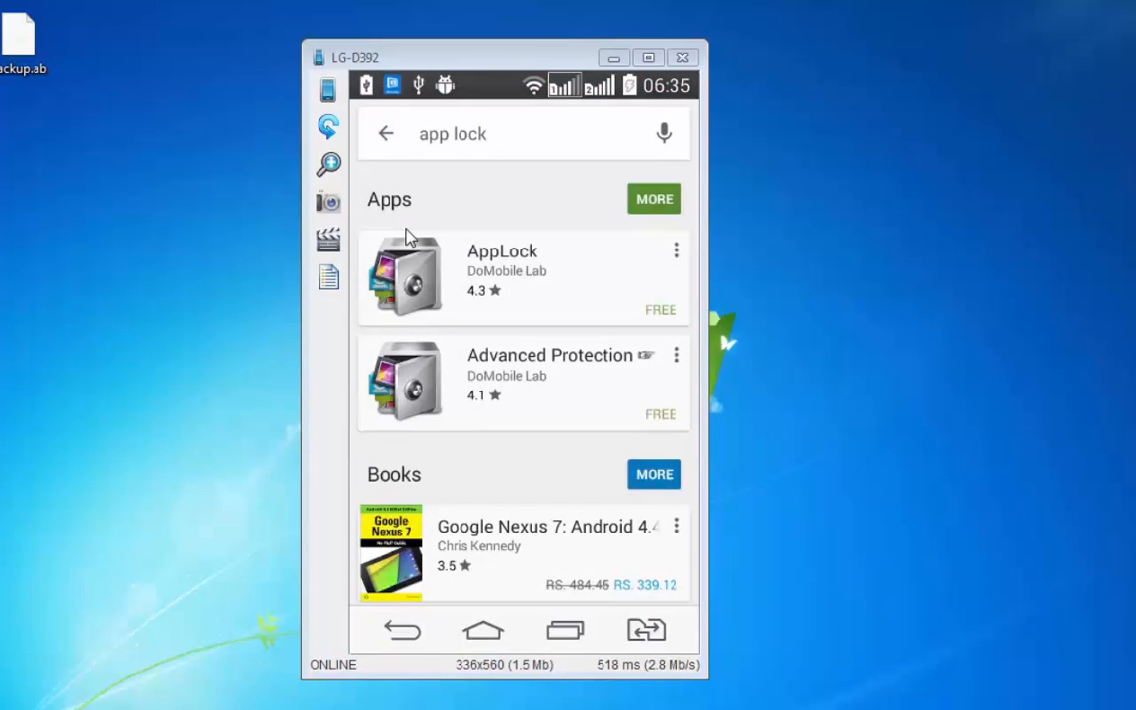
mouse_move(505, 141)
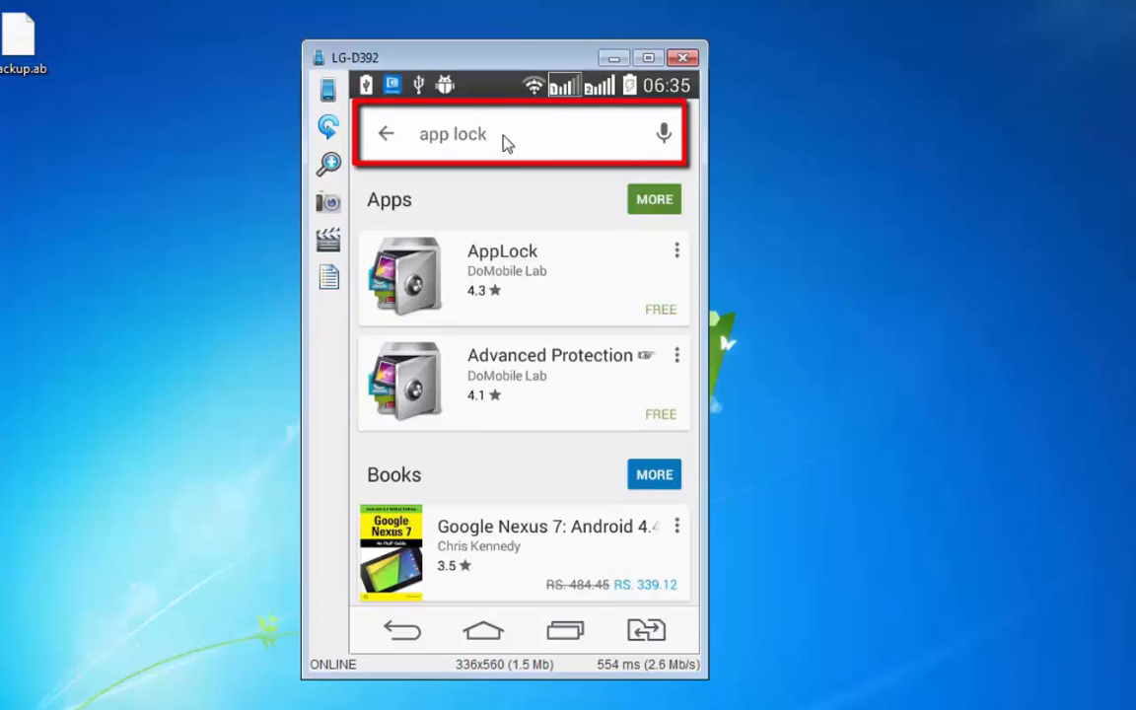
Step: Install AppLock by DoMobile Lab from the app lock search results, accepting its permissions
left_click(493, 134)
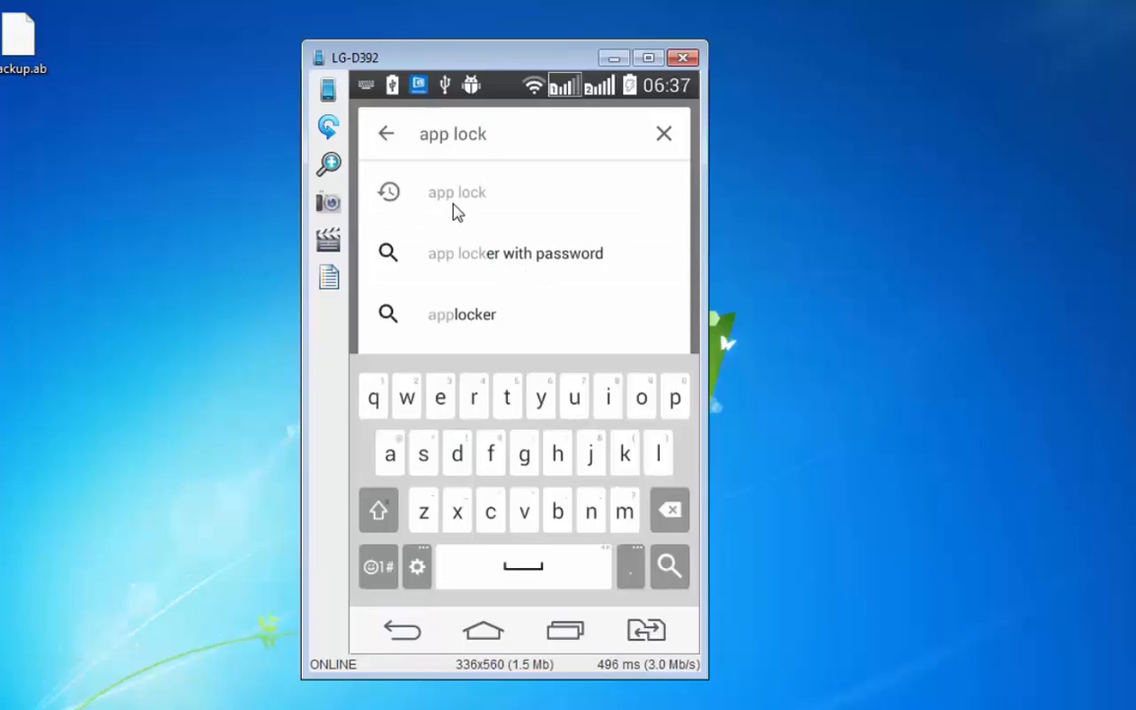
left_click(457, 192)
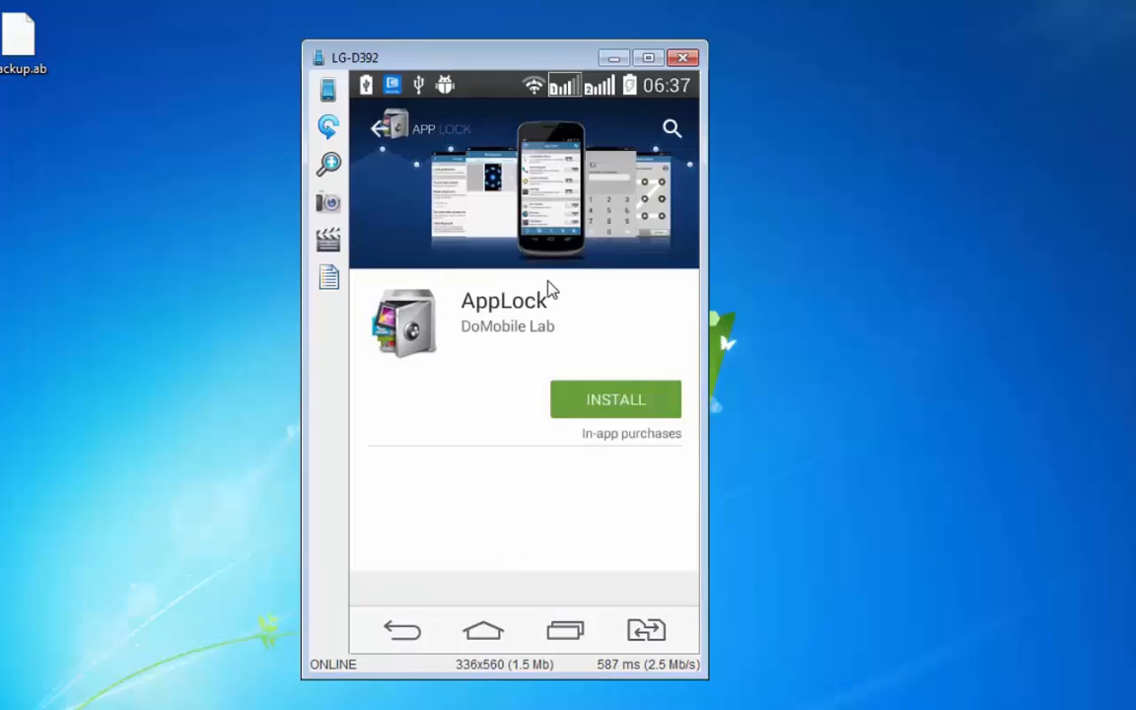
left_click(616, 399)
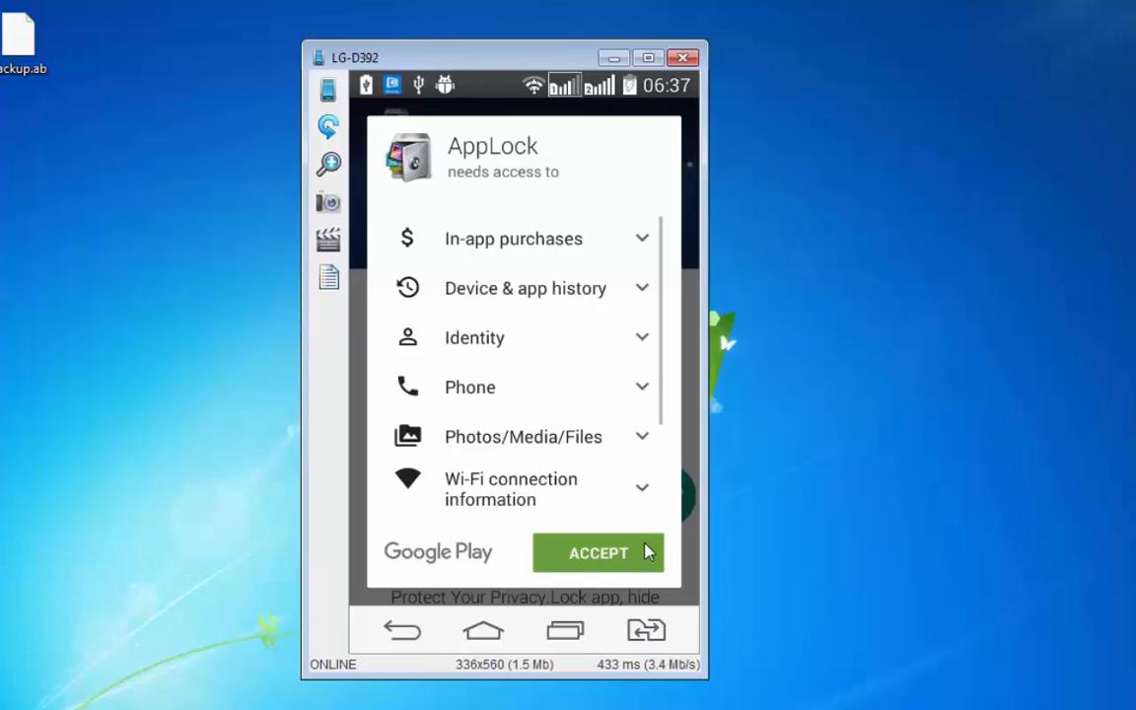
left_click(597, 552)
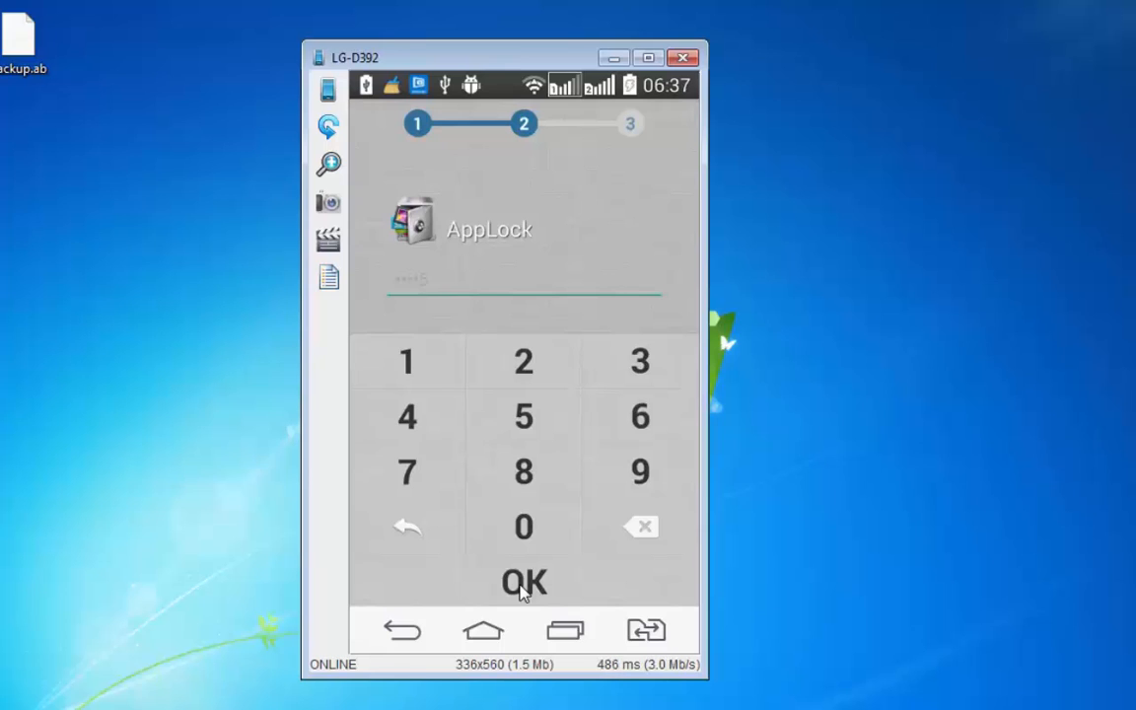
Step: Confirm the numeric password and save a security email to finish AppLock setup
left_click(523, 581)
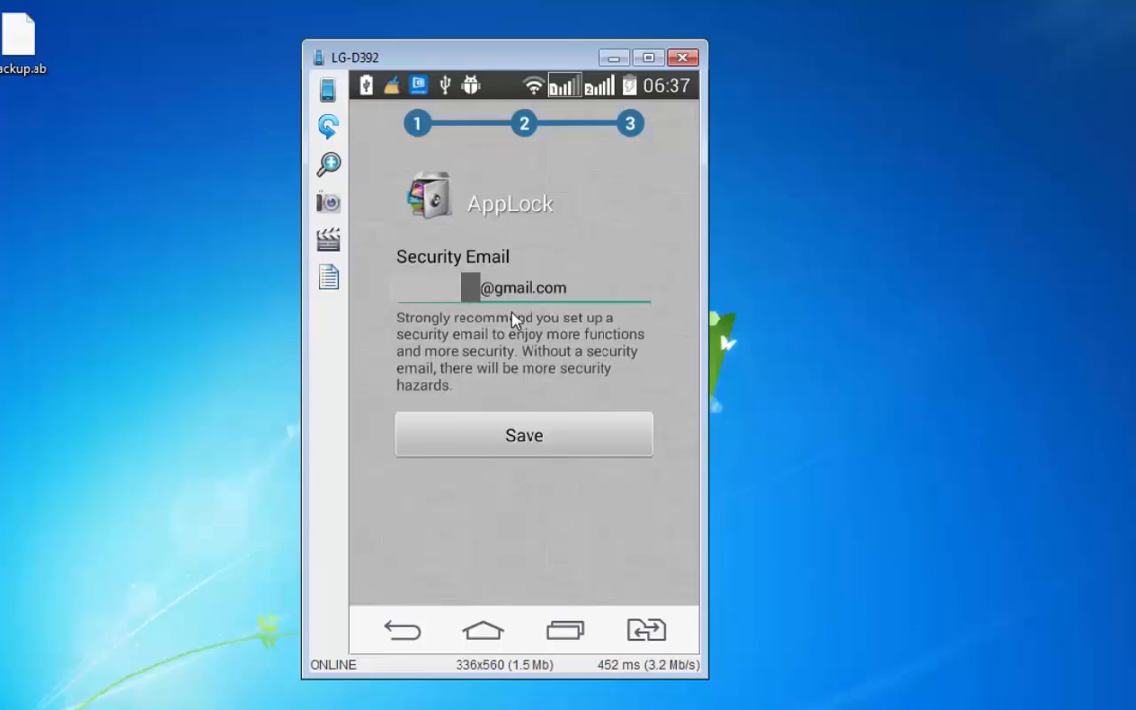
left_click(524, 435)
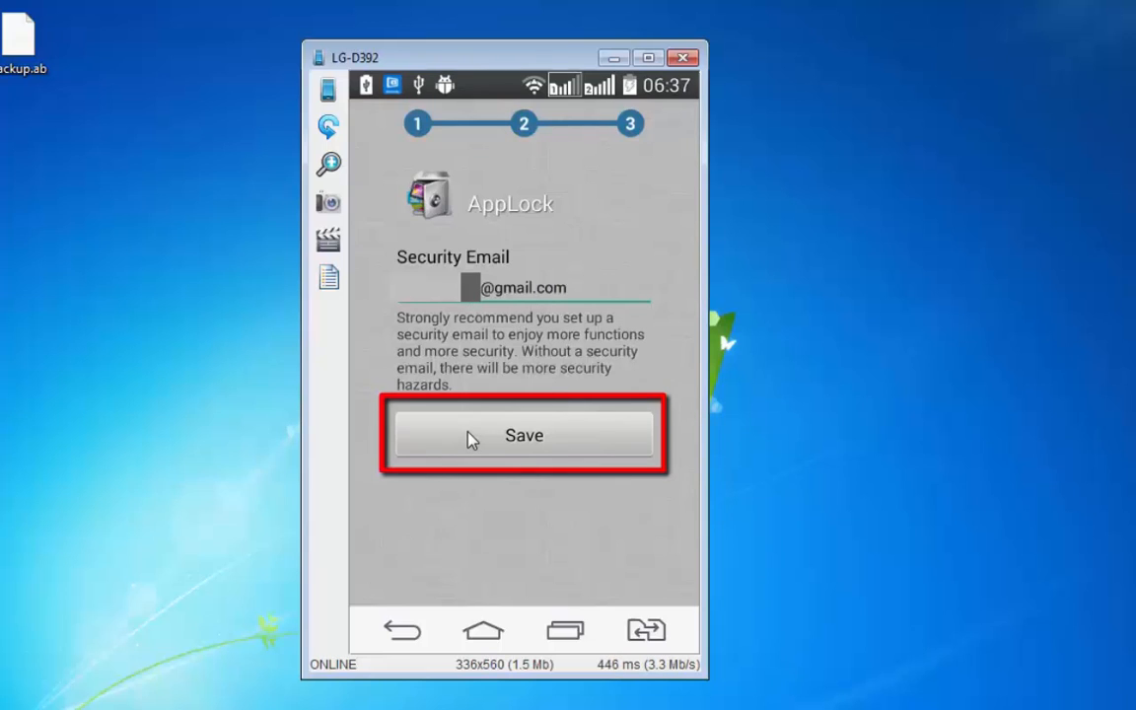
left_click(524, 435)
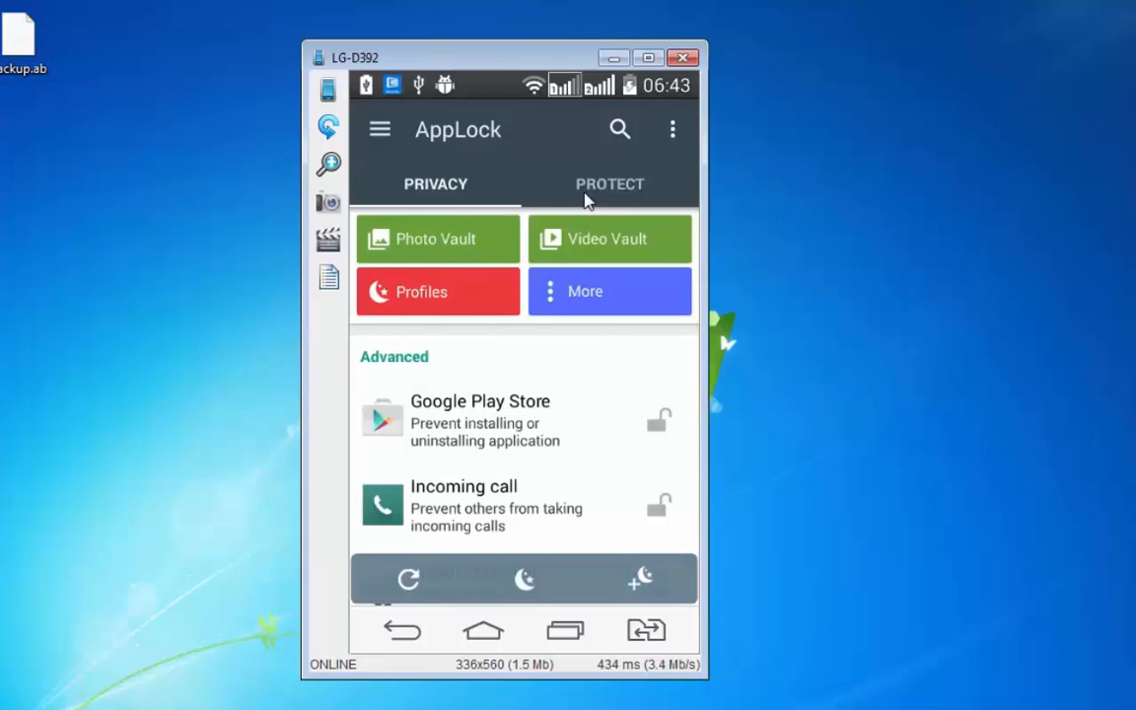
mouse_move(589, 188)
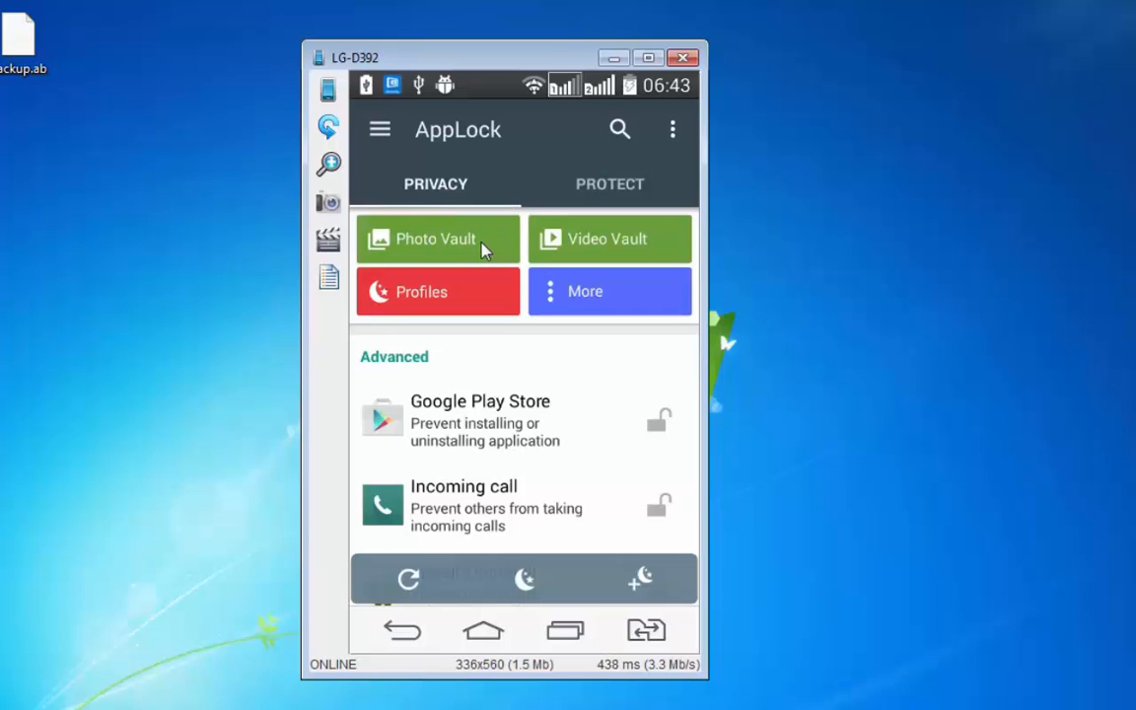
left_click(436, 238)
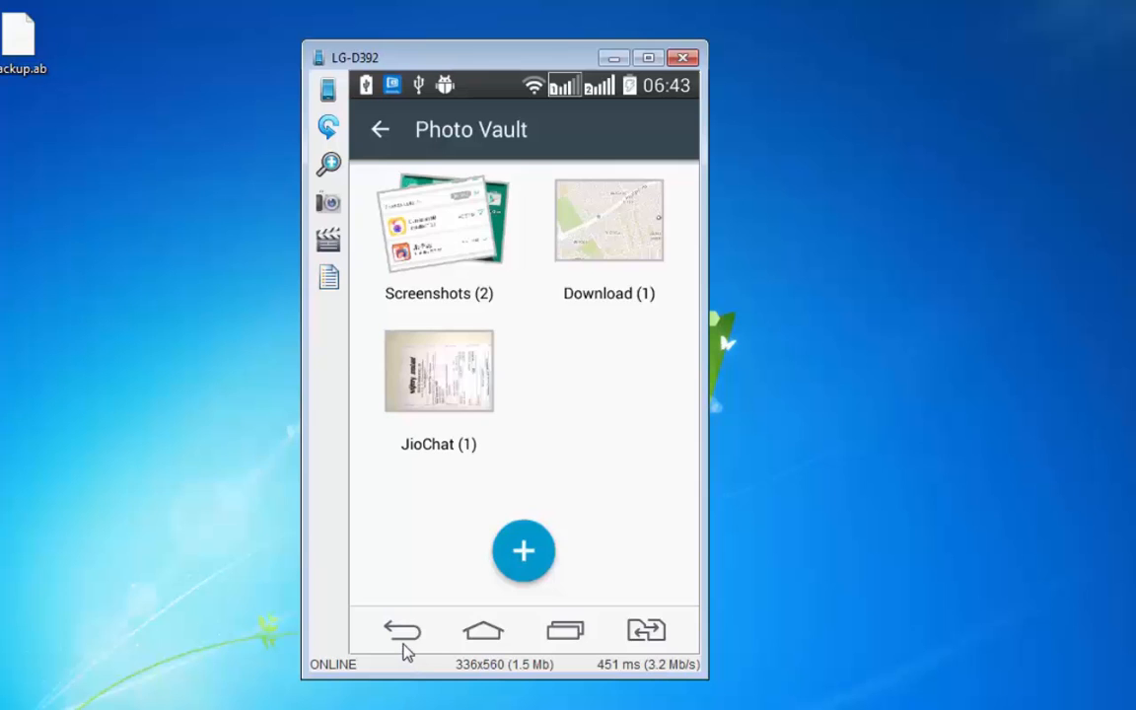
left_click(400, 630)
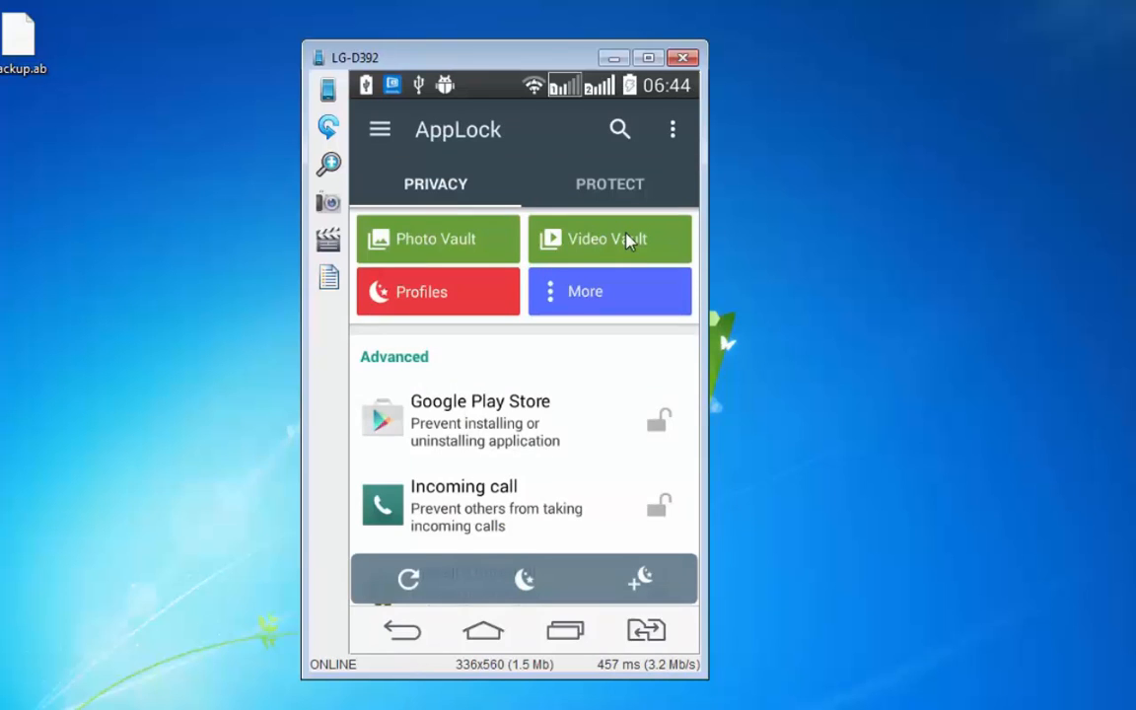
left_click(610, 238)
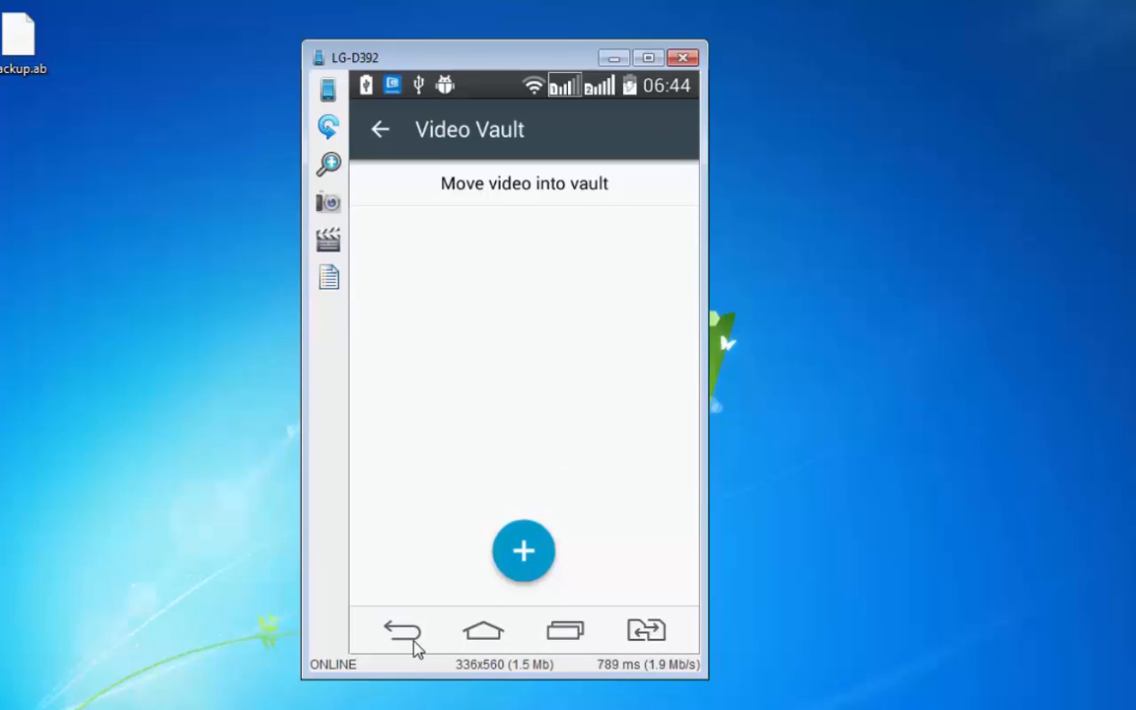
left_click(402, 630)
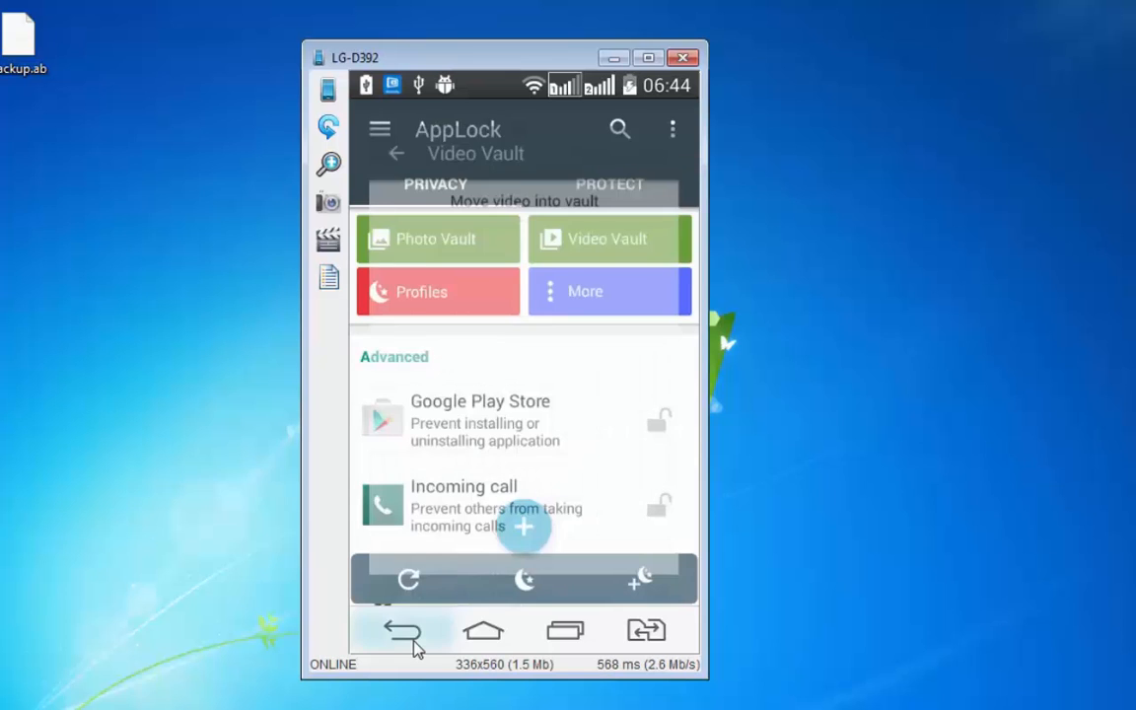
Step: Open Profiles from the Privacy tab to list the Unlock All and Guest profiles
left_click(437, 291)
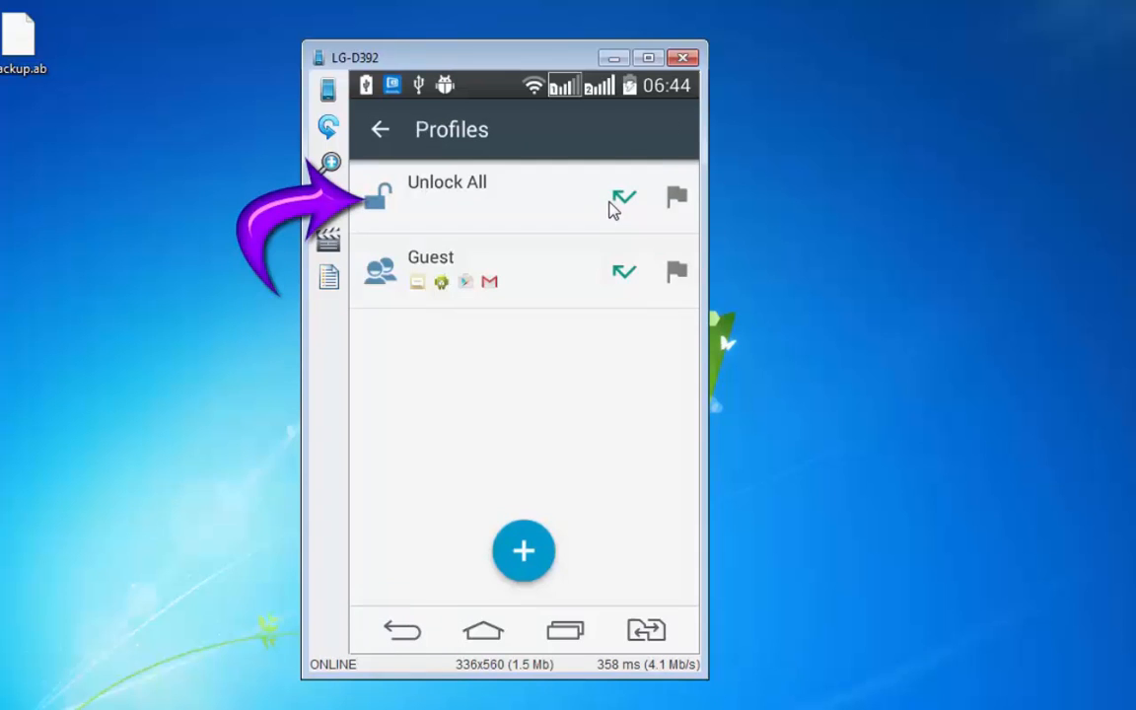
mouse_move(535, 143)
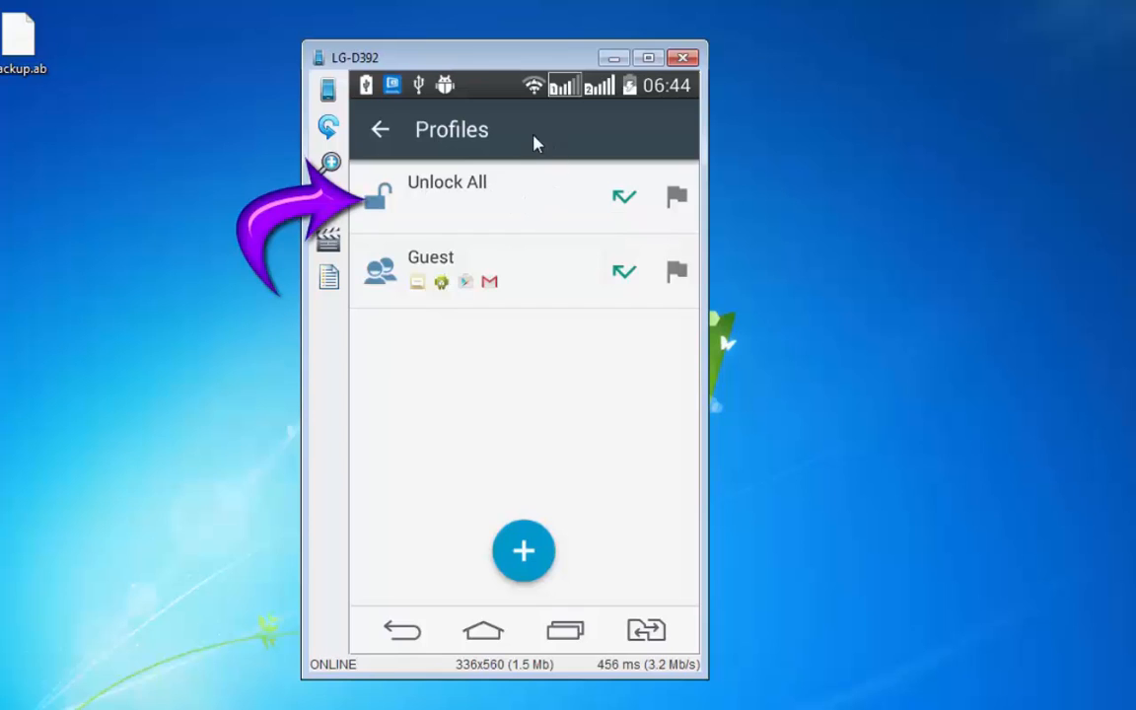
mouse_move(495, 160)
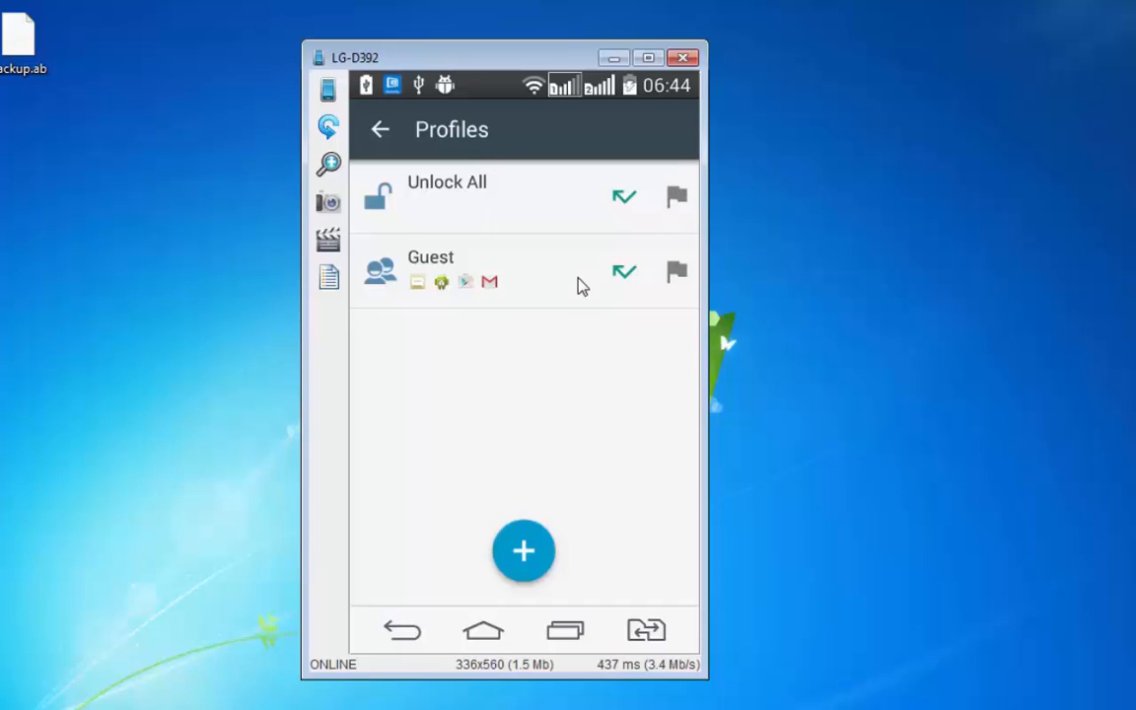
mouse_move(575, 282)
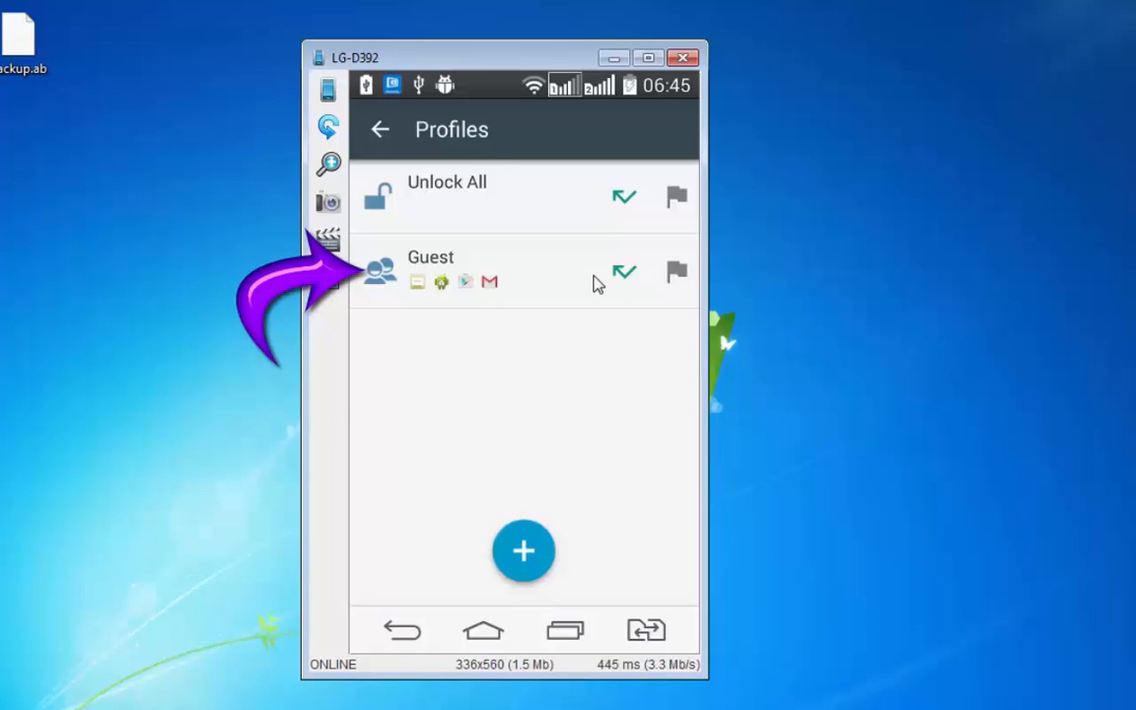
mouse_move(612, 279)
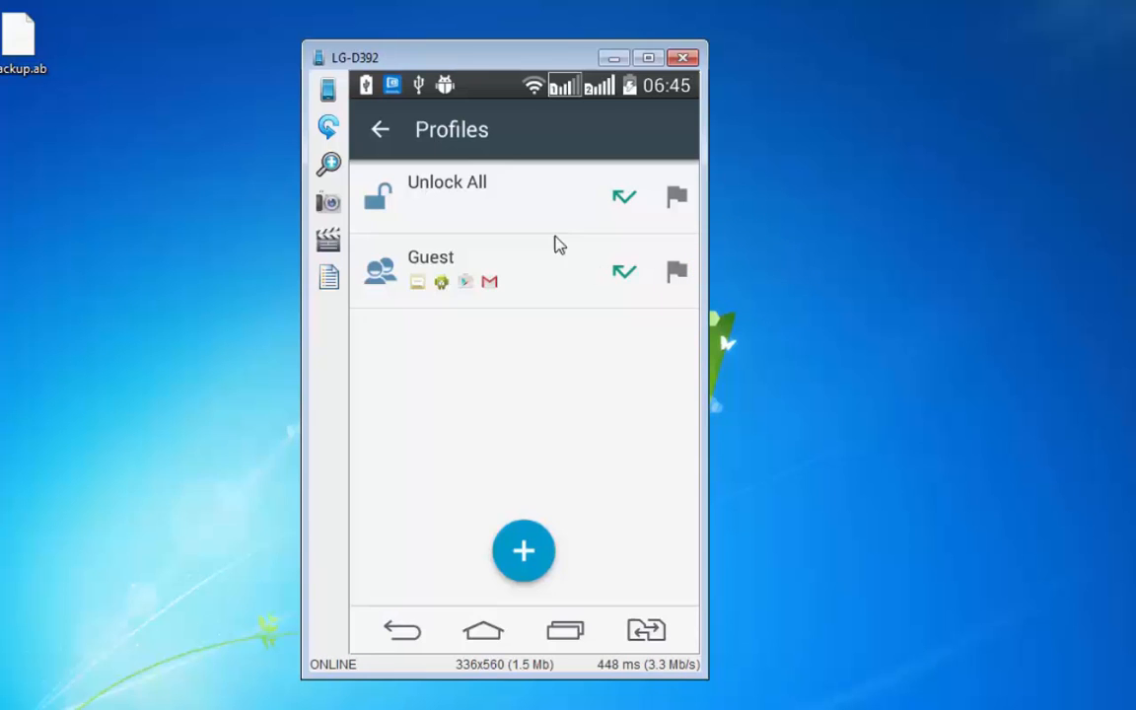
Step: Add Settings to the Guest profile's locked apps and save the profile
left_click(431, 256)
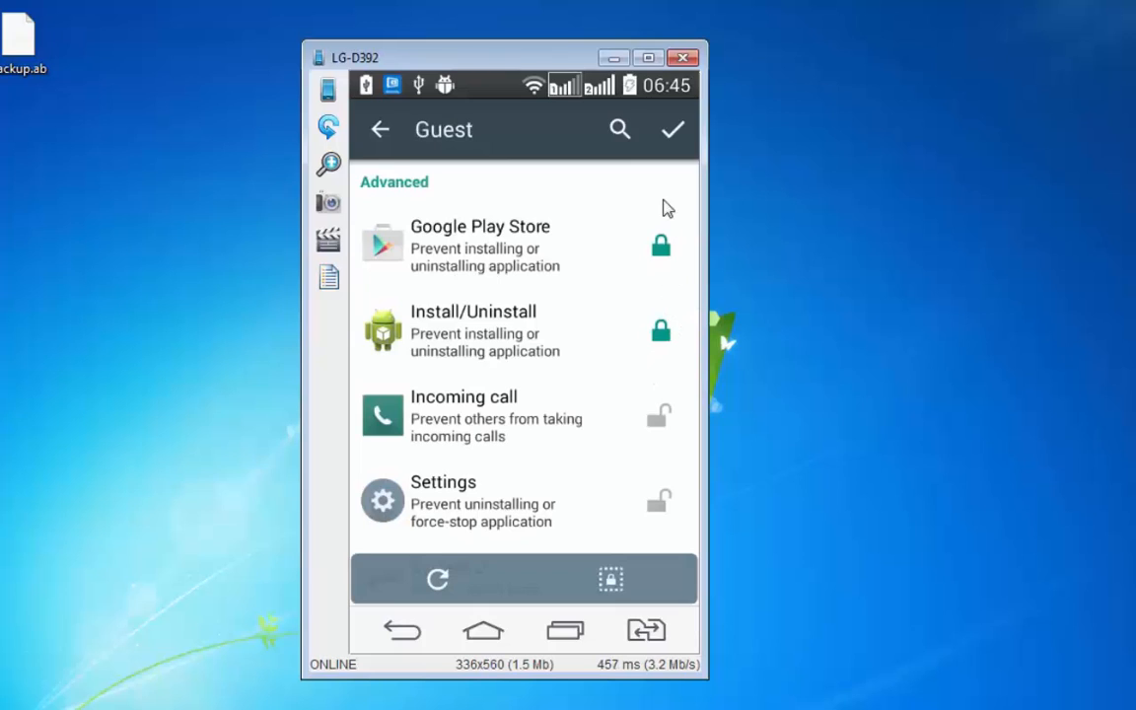
mouse_move(642, 248)
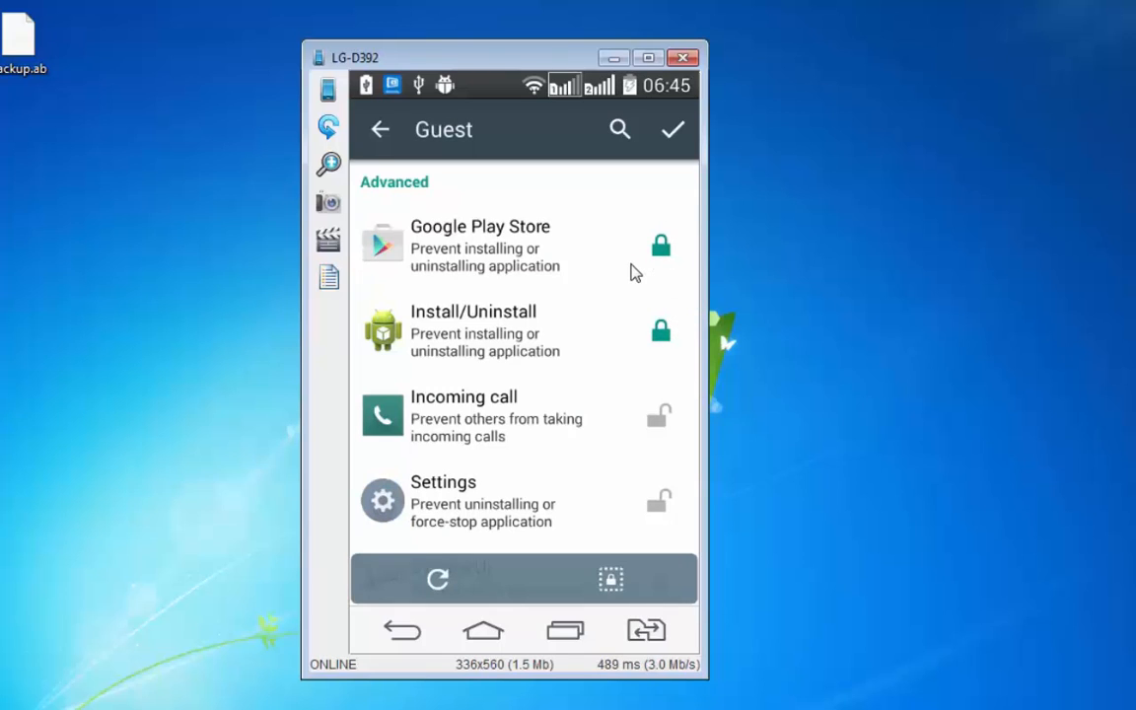
mouse_move(659, 493)
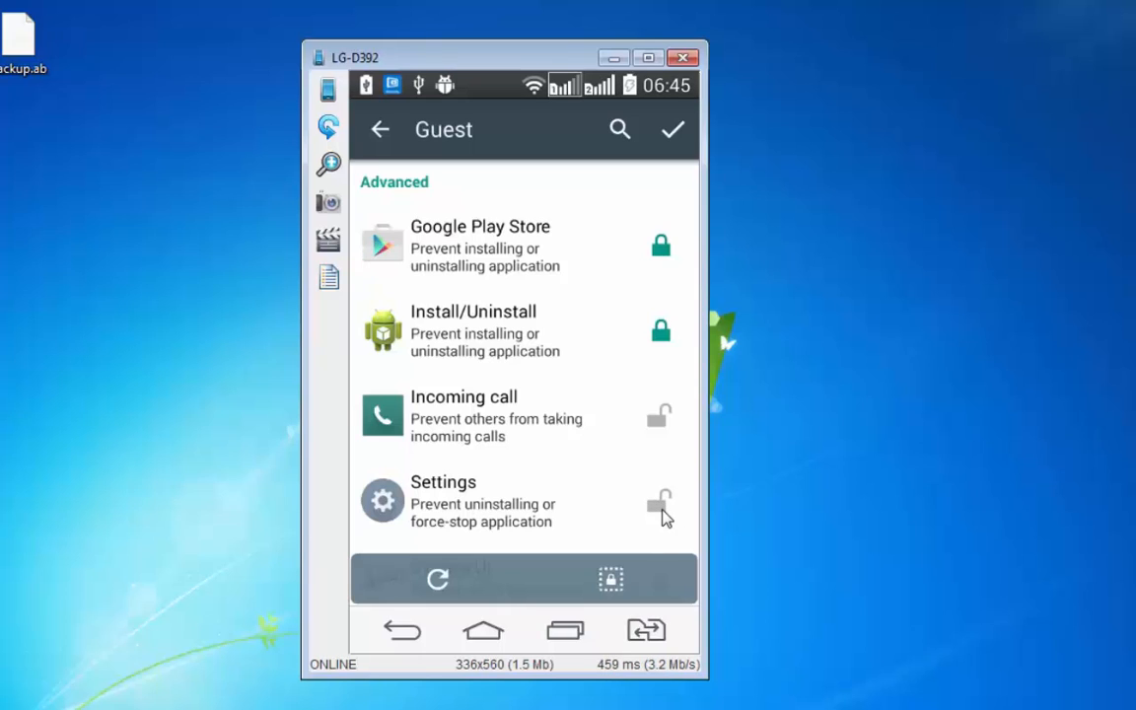
left_click(660, 500)
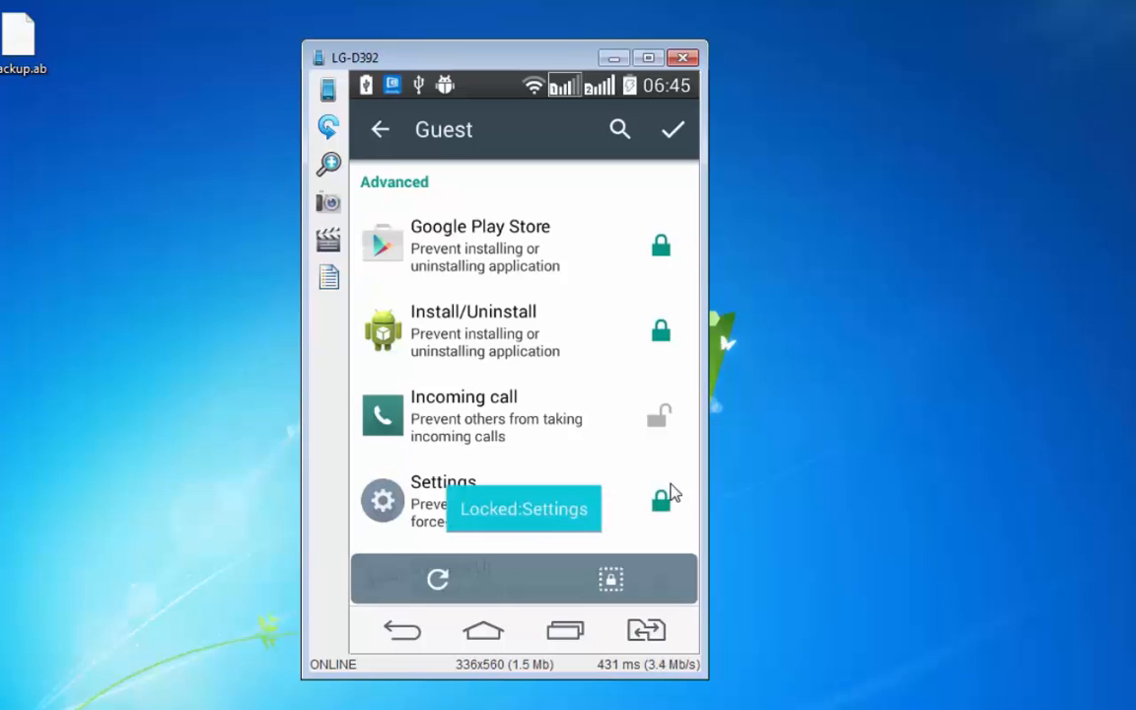
left_click(659, 498)
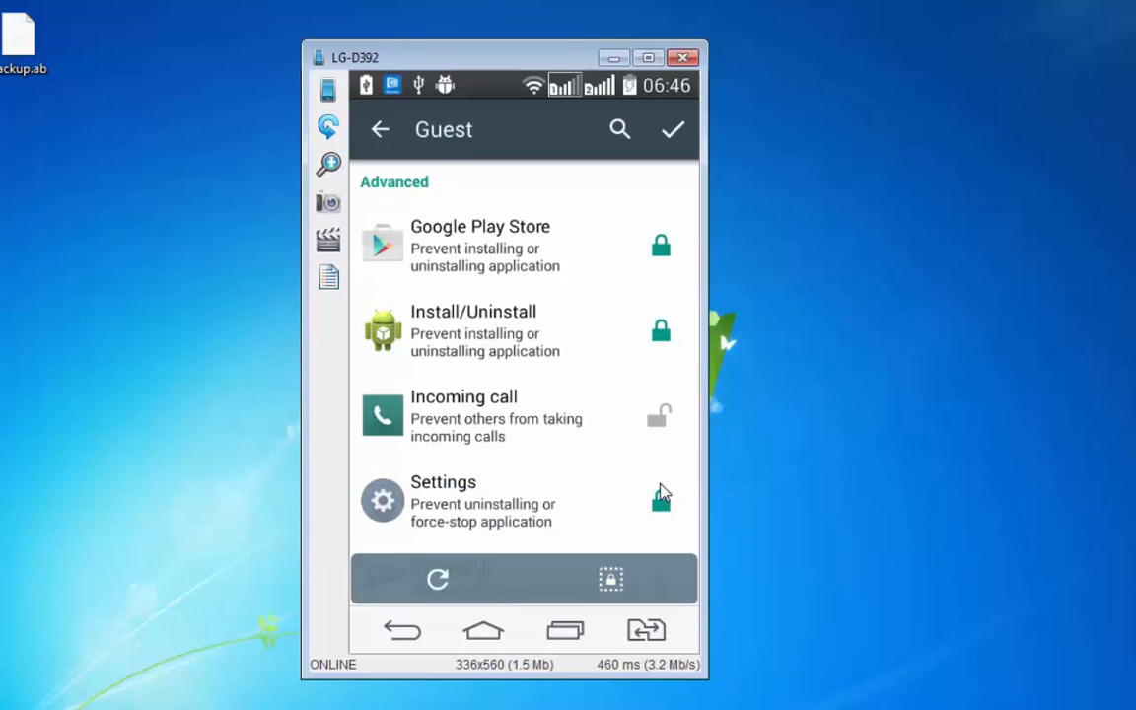
left_click(661, 498)
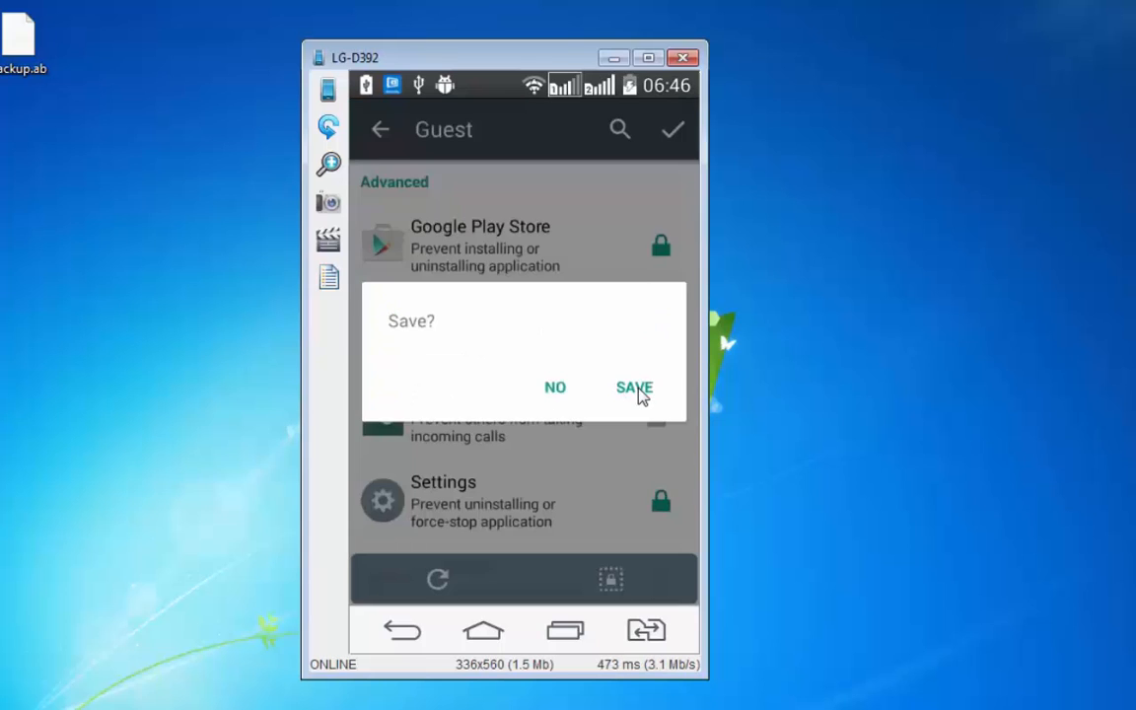
left_click(633, 387)
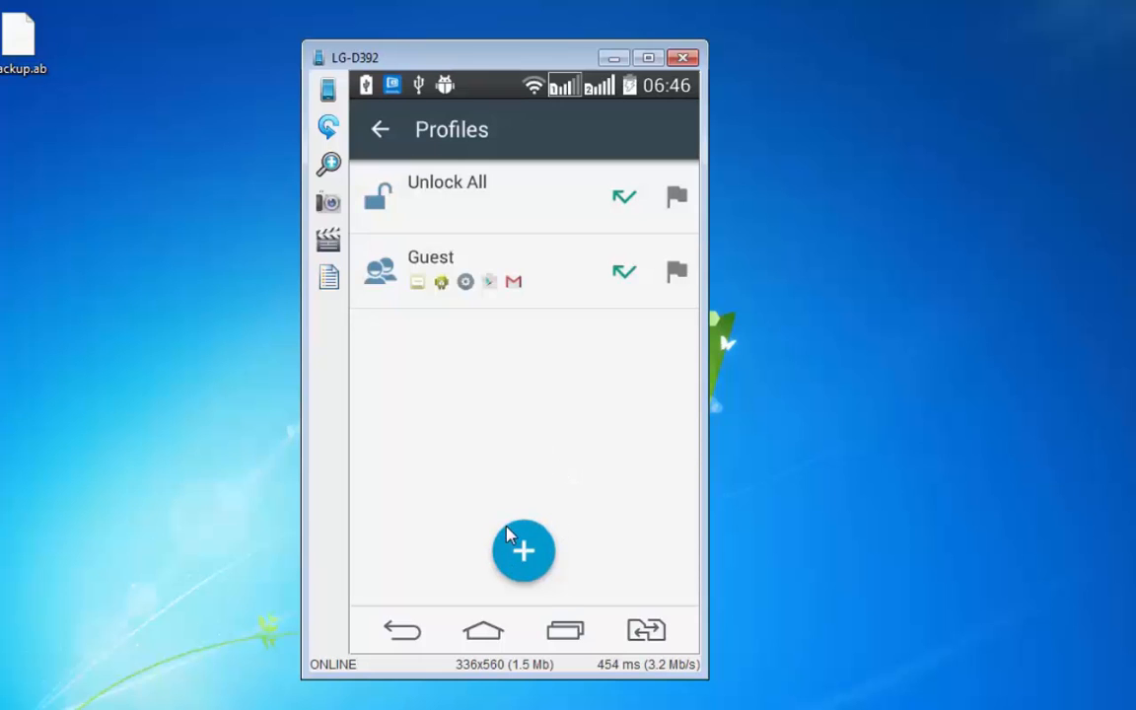
left_click(523, 550)
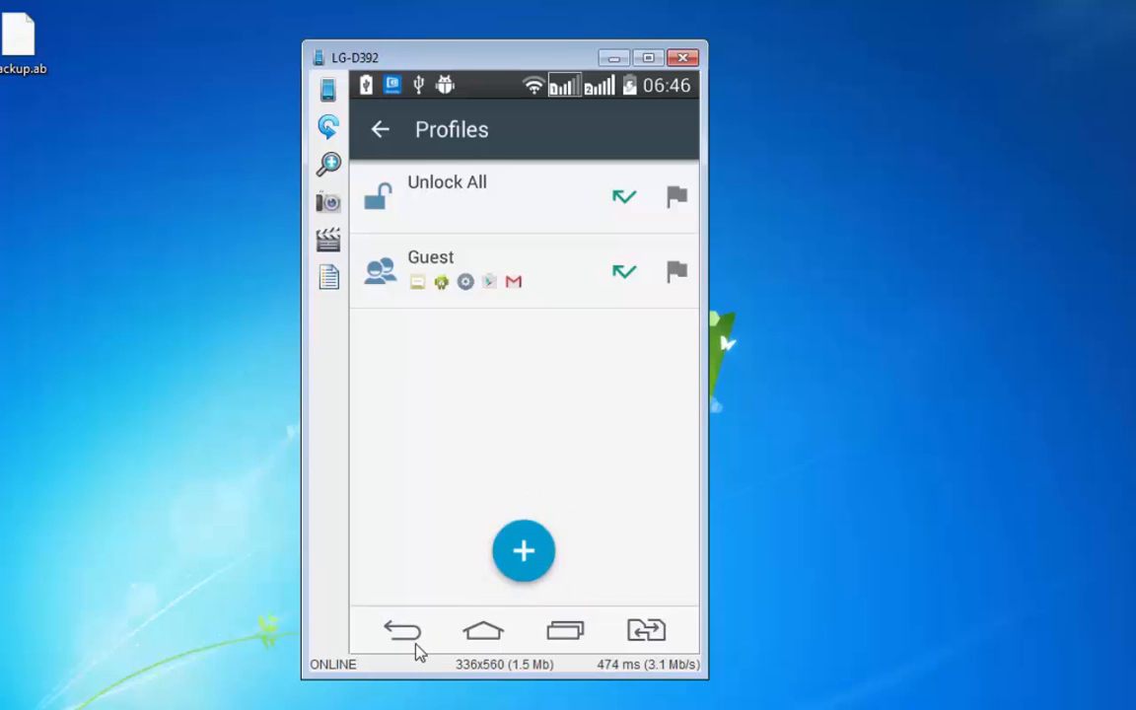
Step: Go back and open AppLock's Time Lock, trying to create a new time lock
left_click(379, 129)
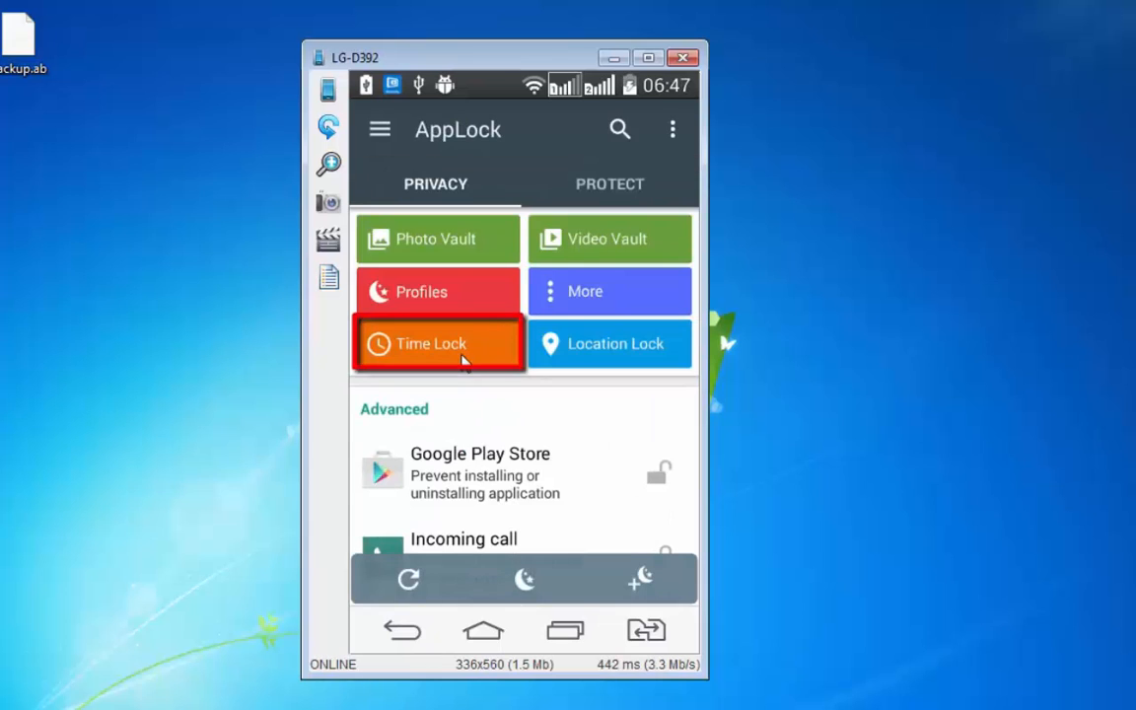
left_click(437, 343)
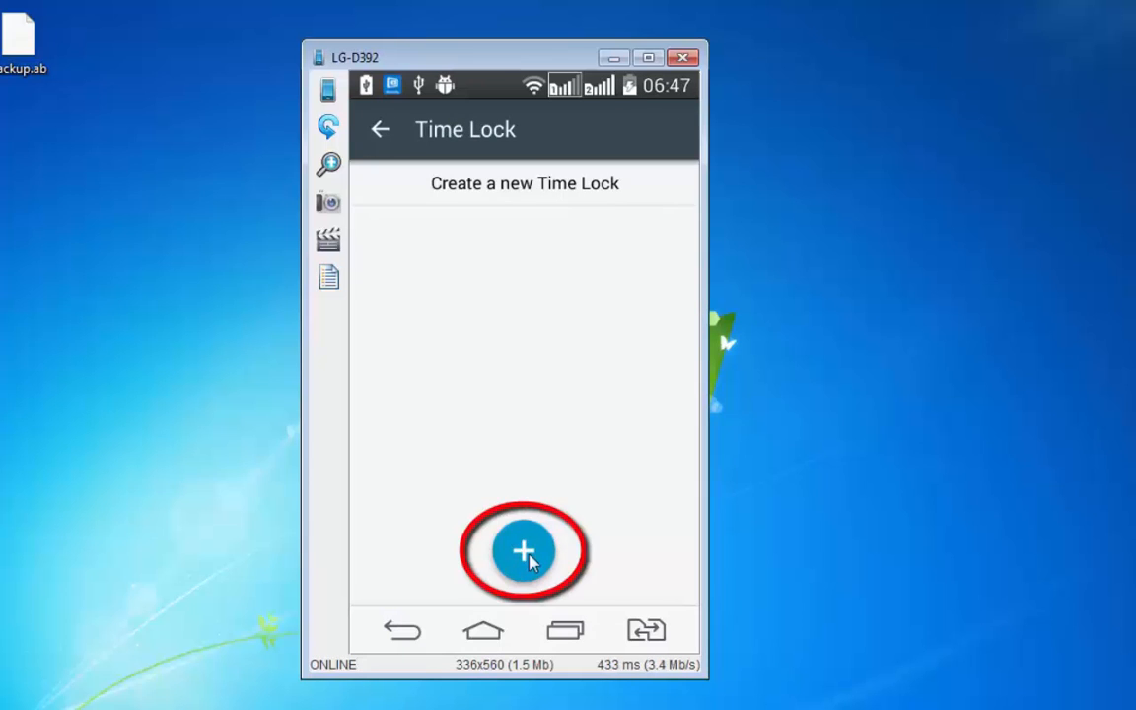
left_click(525, 551)
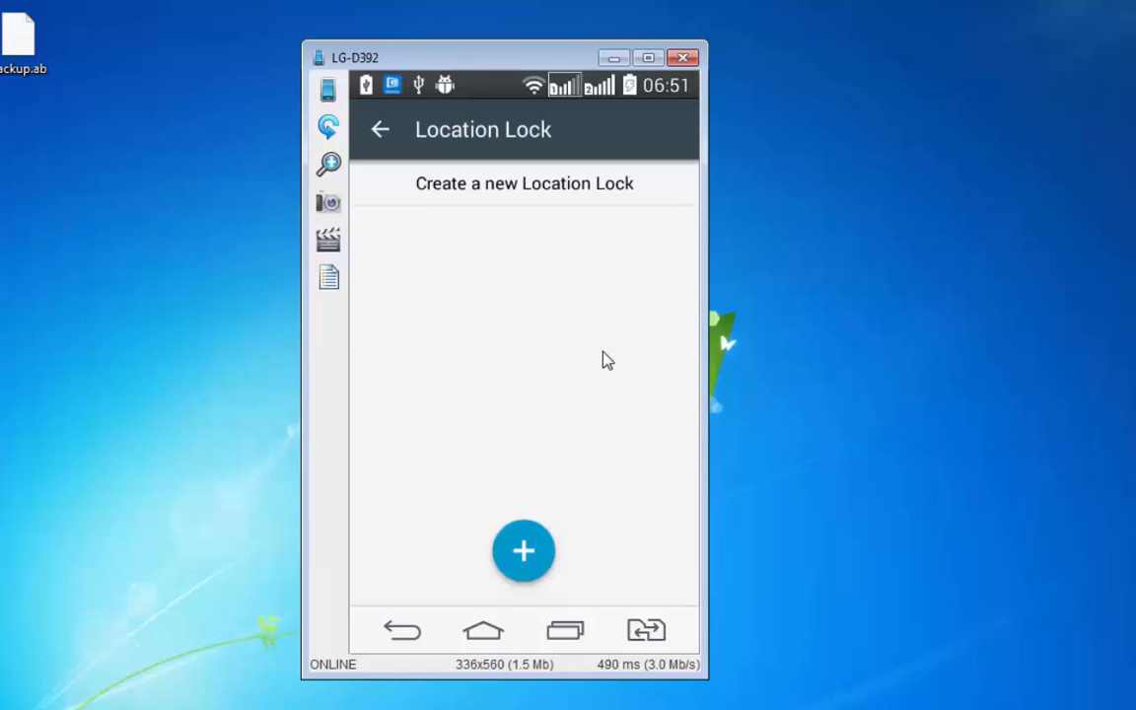
Step: Leave the empty Location Lock page to return to the Privacy tab
left_click(524, 550)
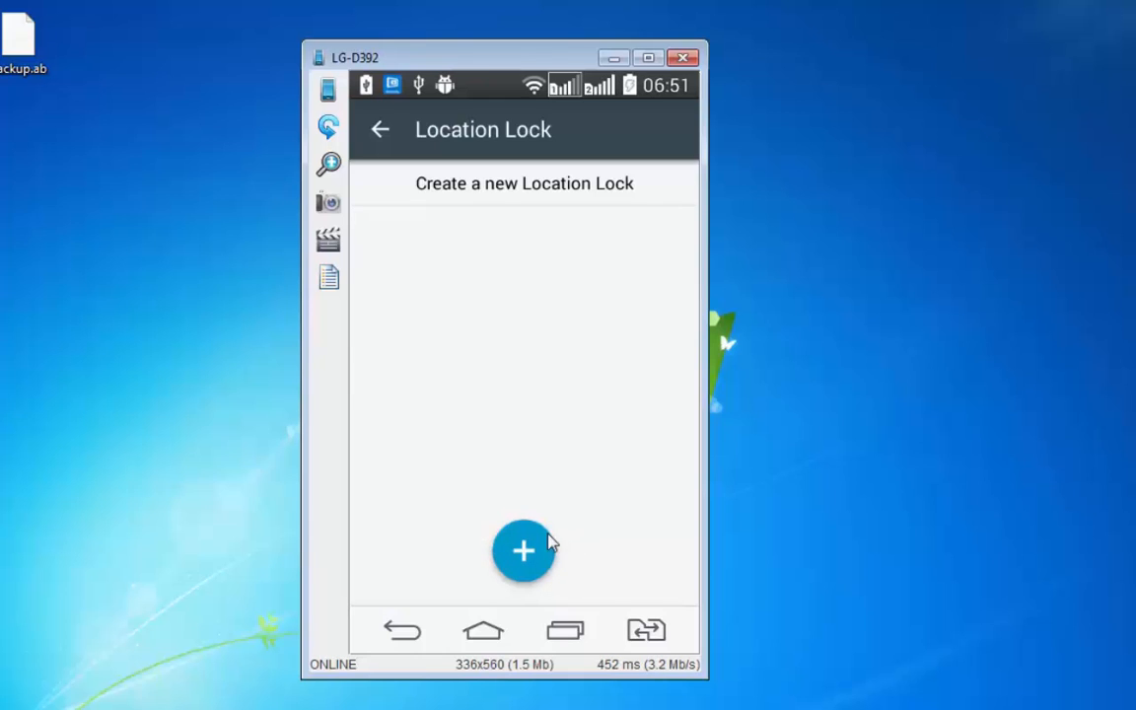
mouse_move(403, 633)
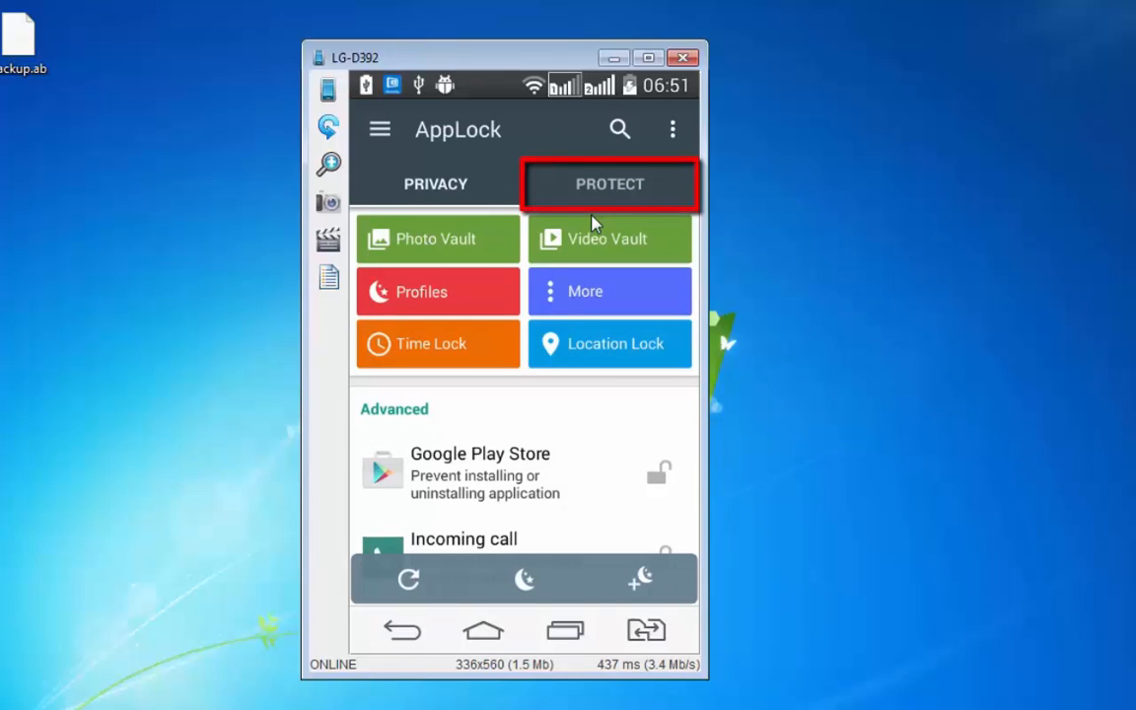
Step: Set the unlock mode to Password Lock under Unlock Settings on the Protect tab
left_click(609, 183)
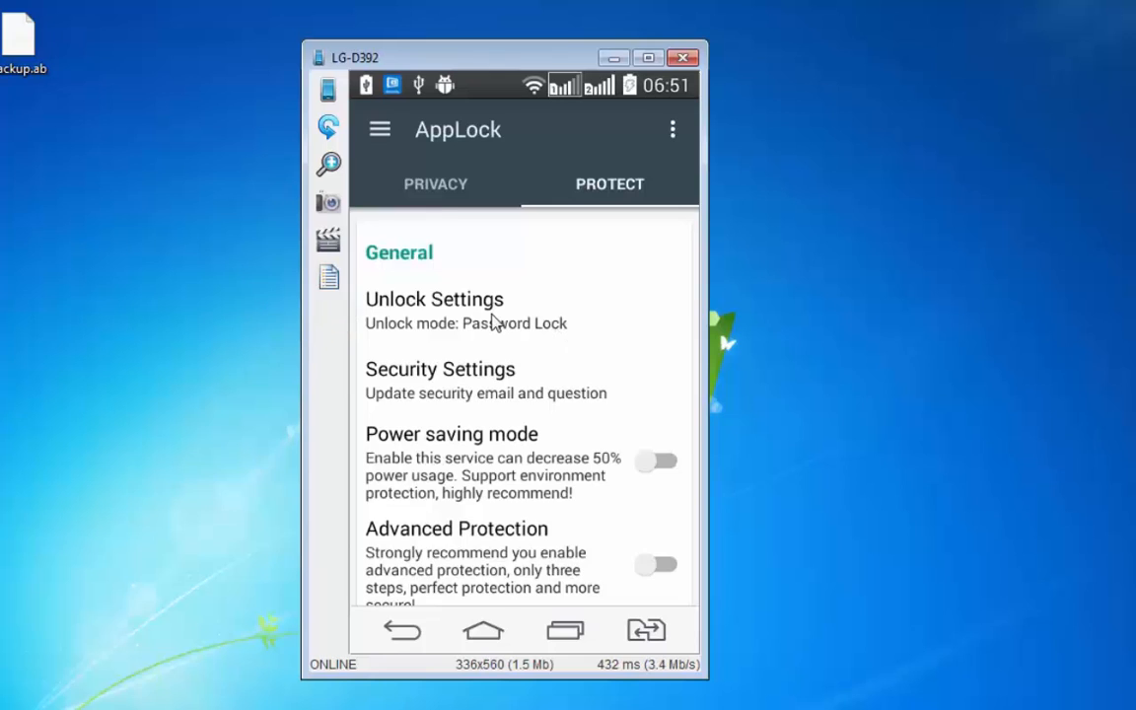
left_click(433, 299)
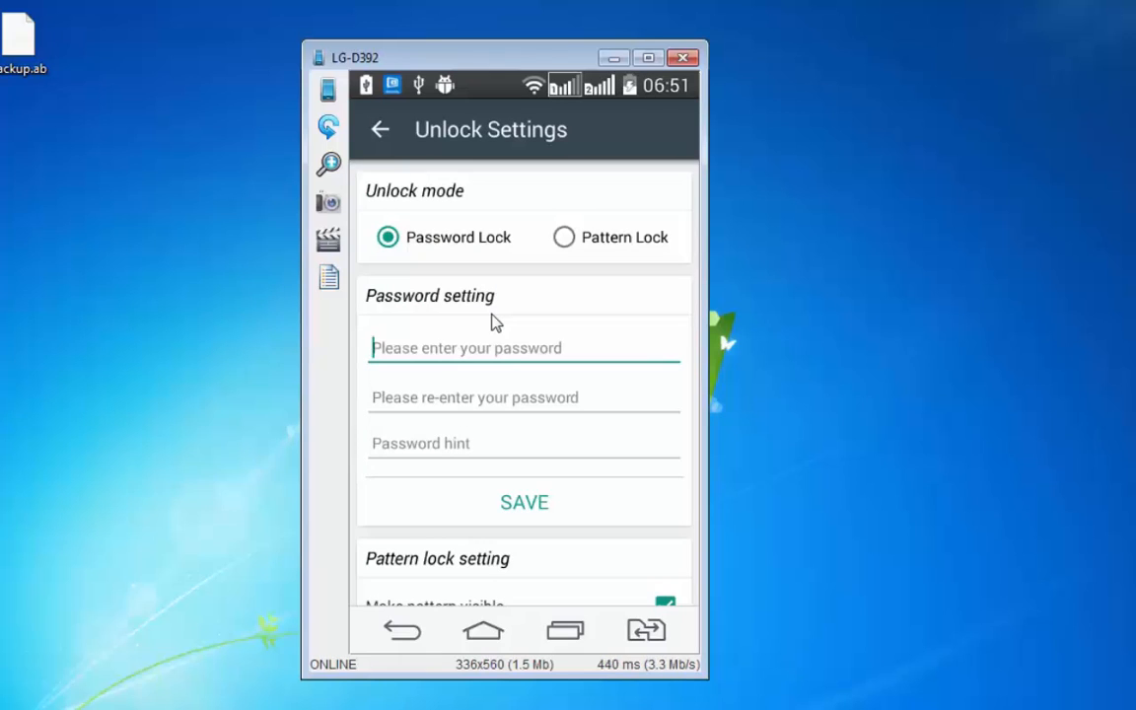
left_click(380, 129)
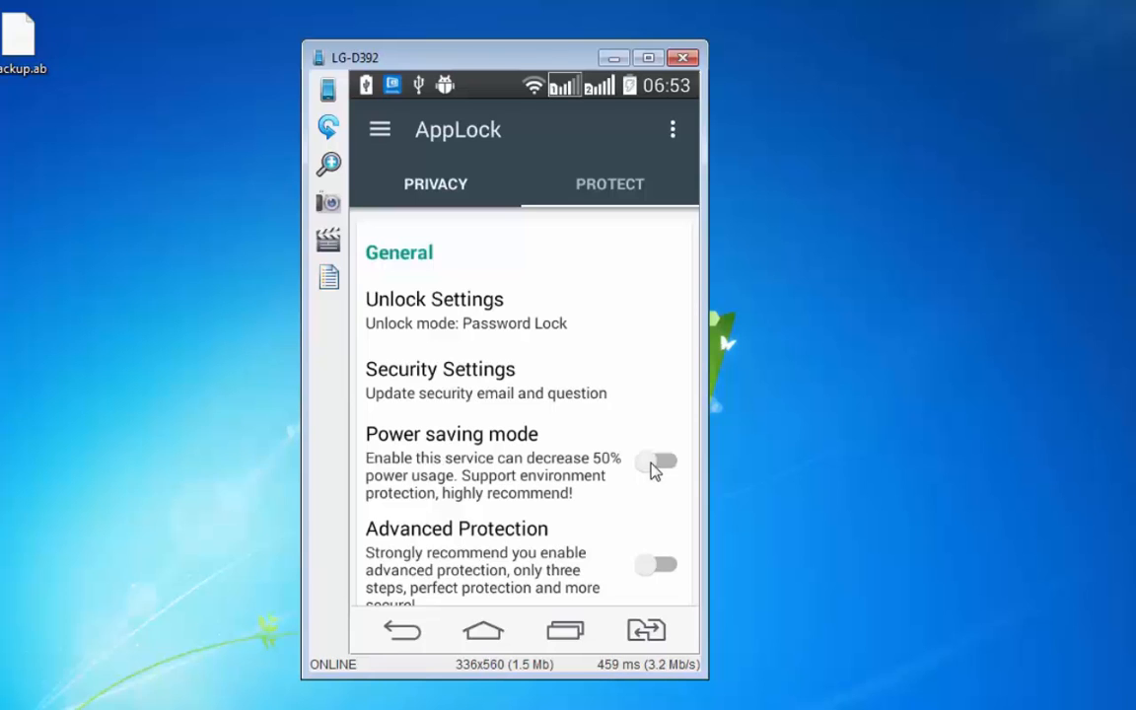
Step: Scroll the Protect settings down to Hide AppLock, Random Keyboard and Cover
scroll("down", 3)
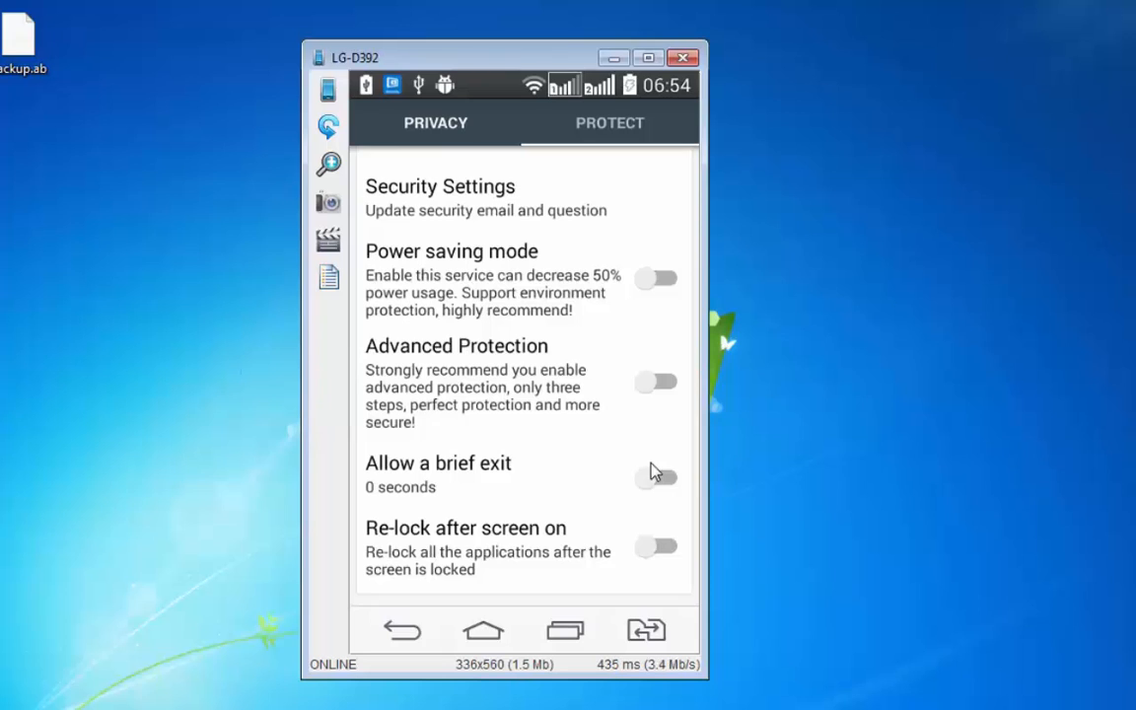
scroll("down", 3)
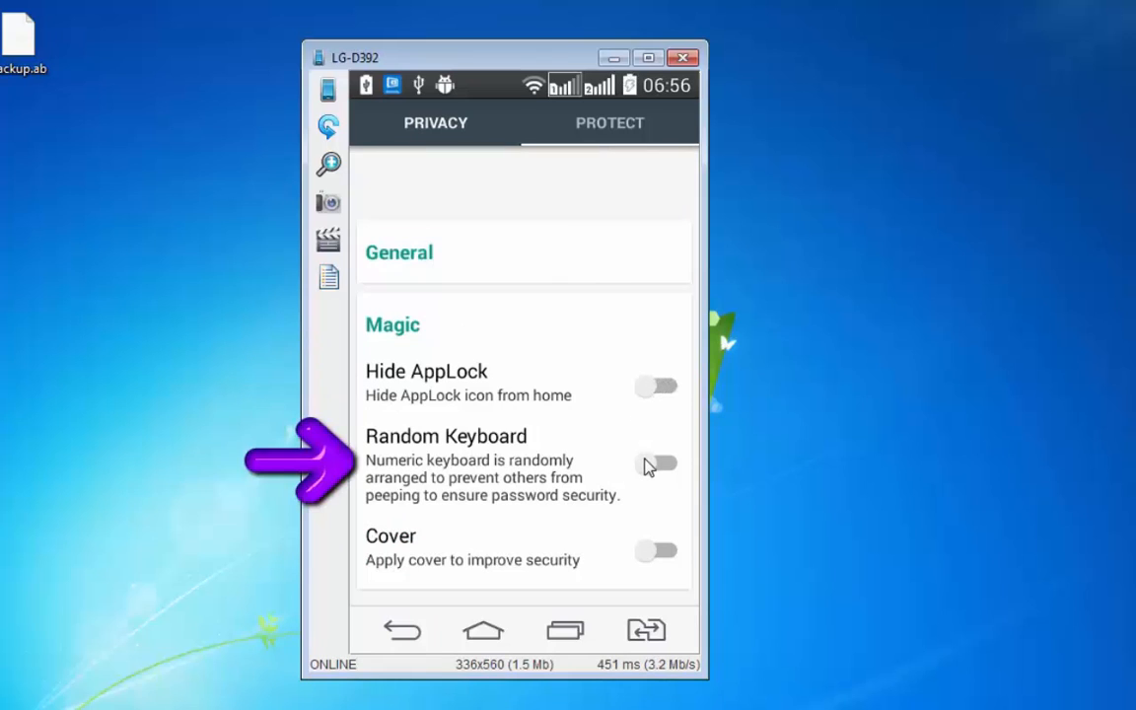
Step: Switch on Random Keyboard for the numeric unlock keypad and return to the settings
left_click(445, 436)
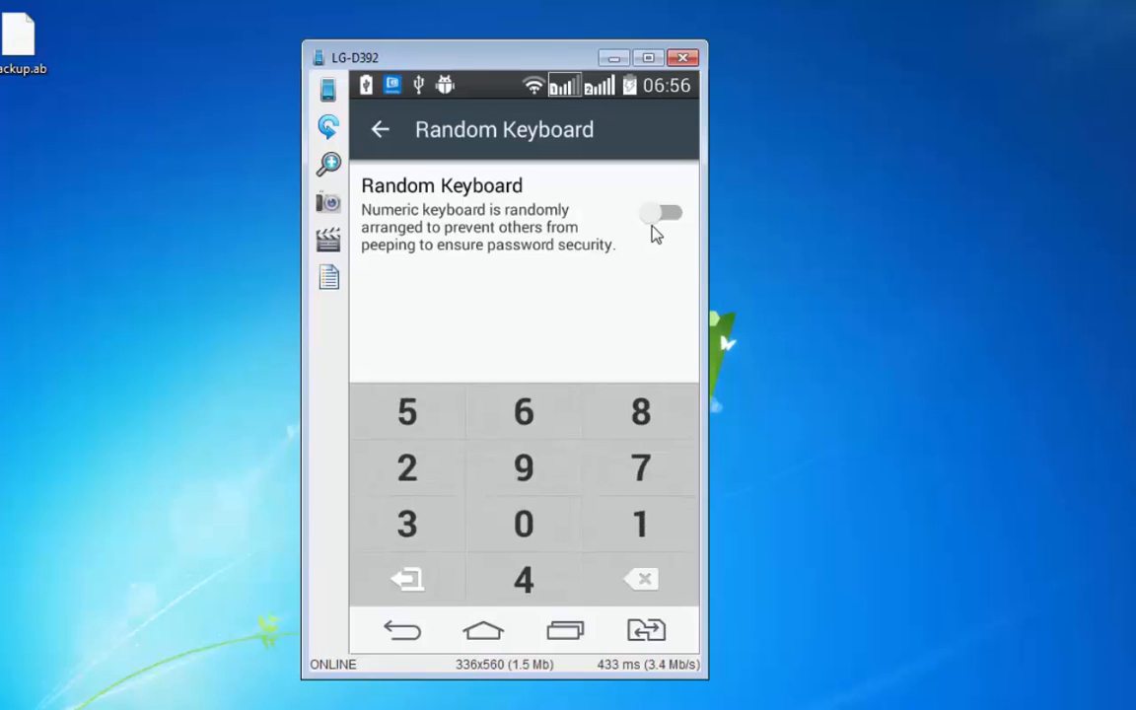
left_click(660, 213)
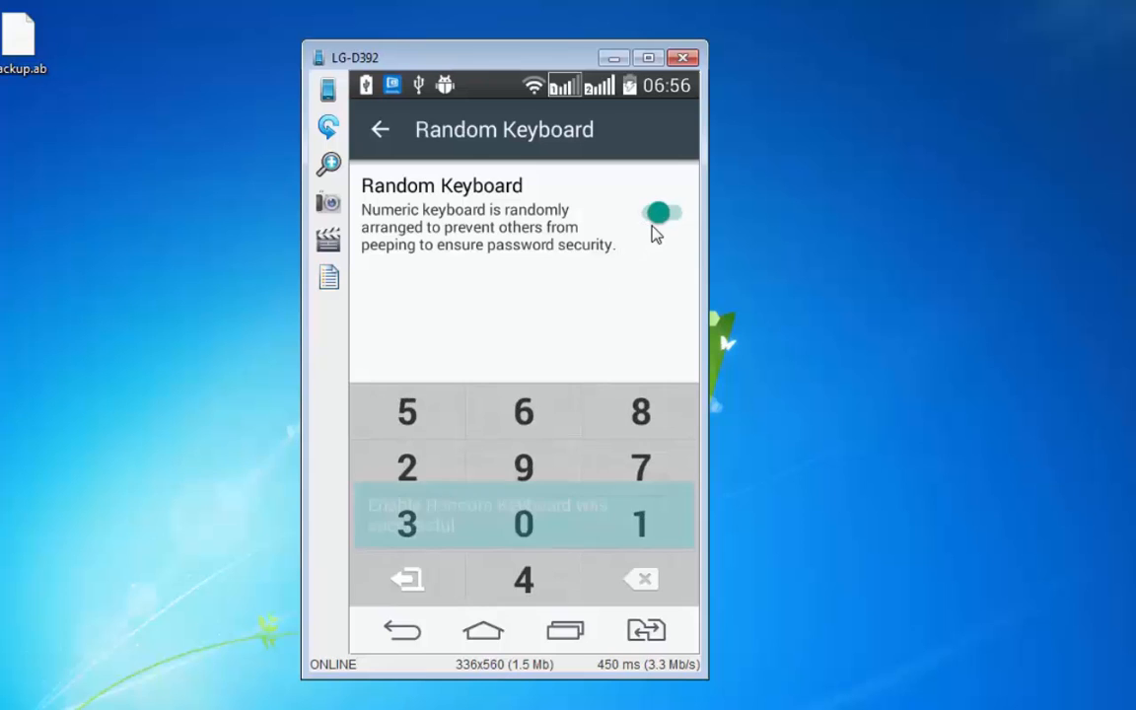
left_click(659, 212)
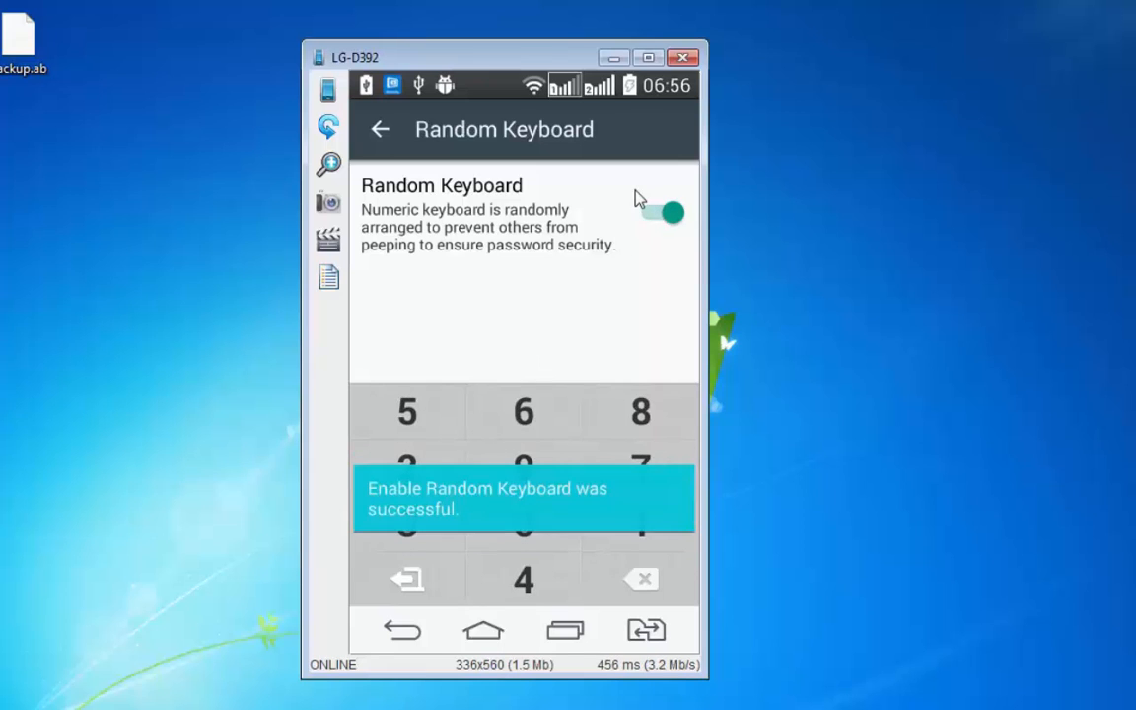
left_click(379, 129)
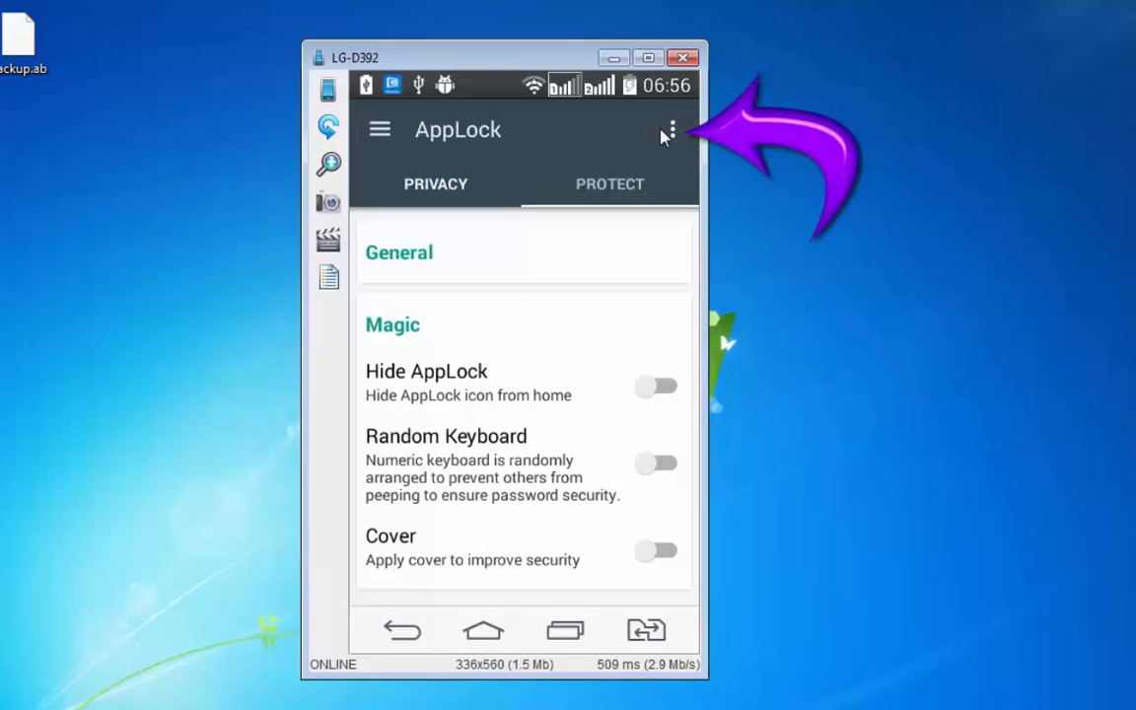
left_click(668, 129)
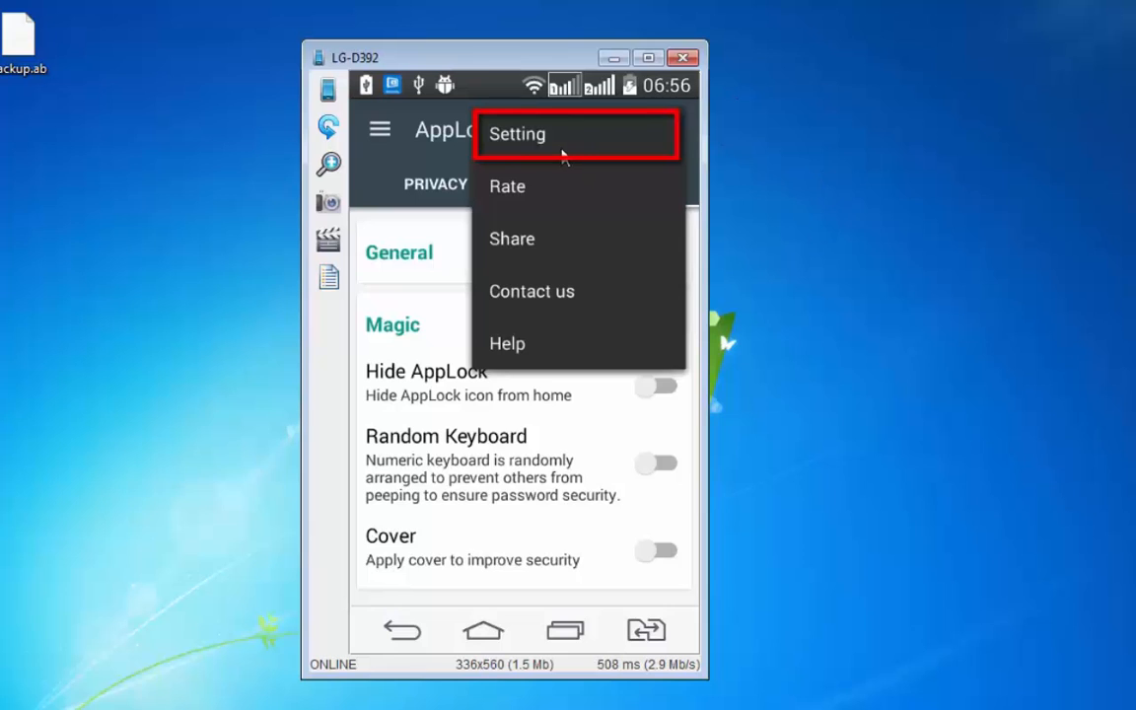
left_click(517, 135)
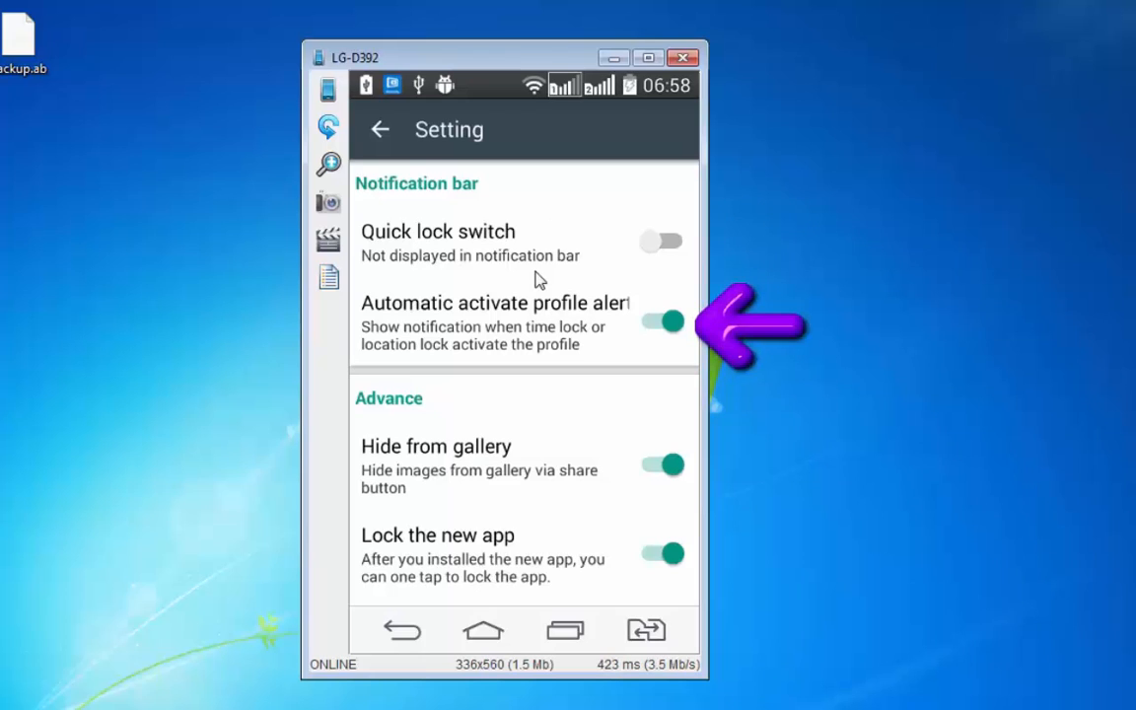
mouse_move(524, 314)
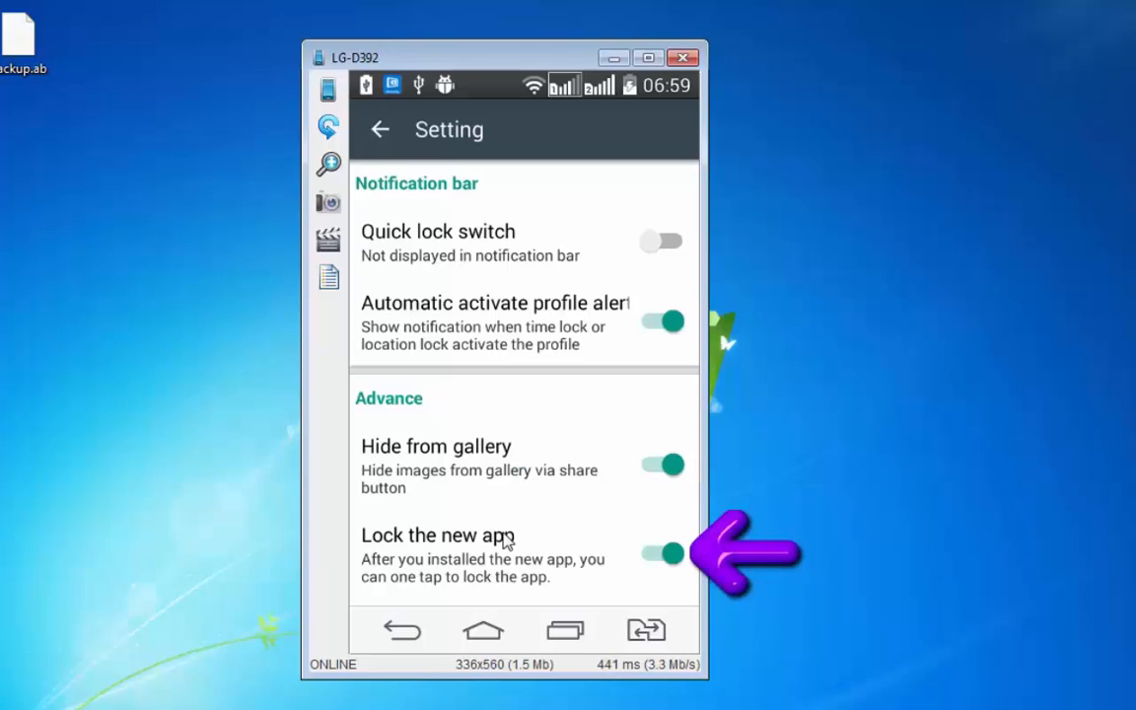
scroll("down", 3)
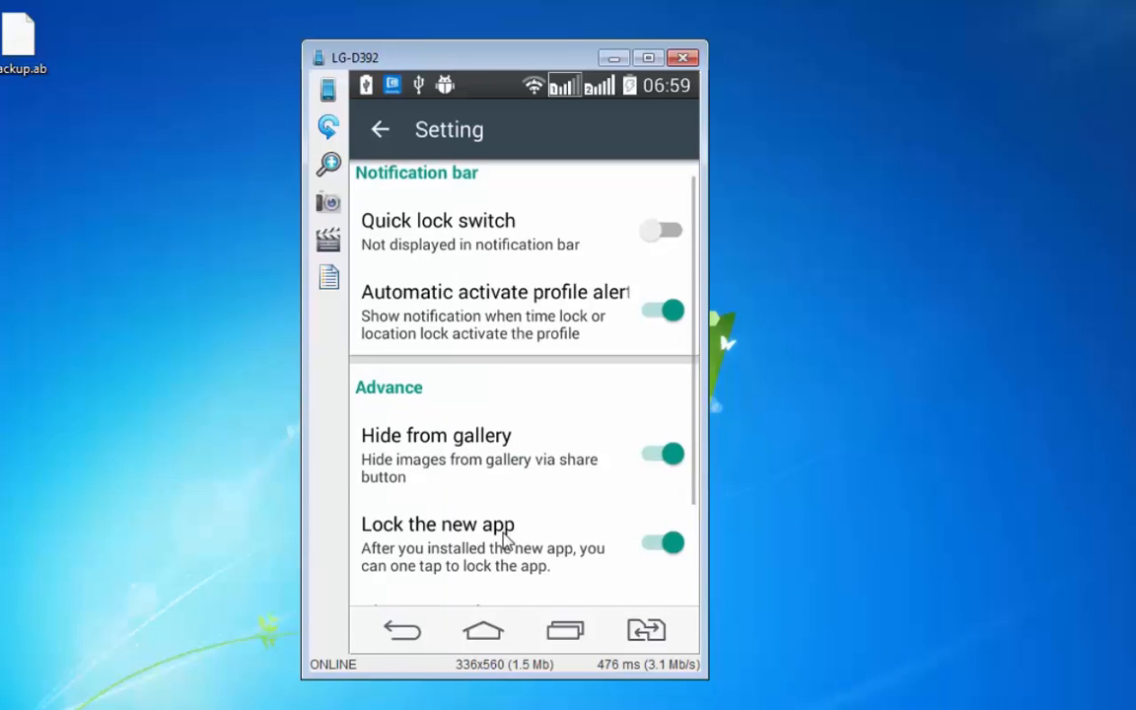
scroll("down", 3)
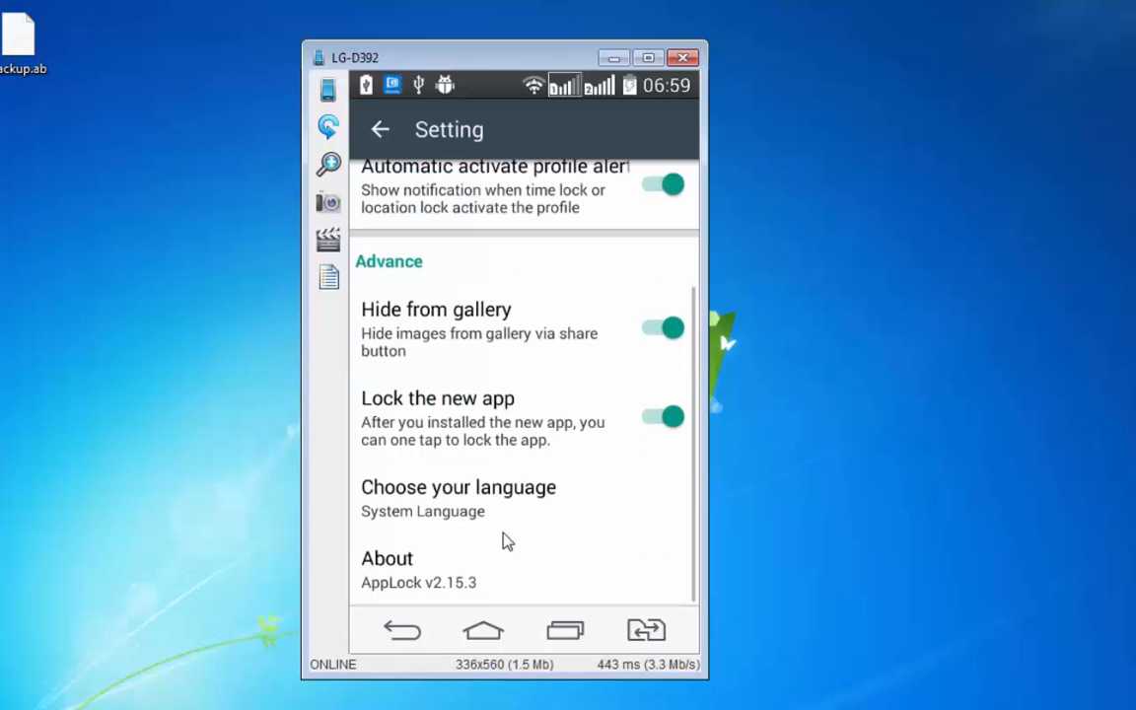
left_click(379, 129)
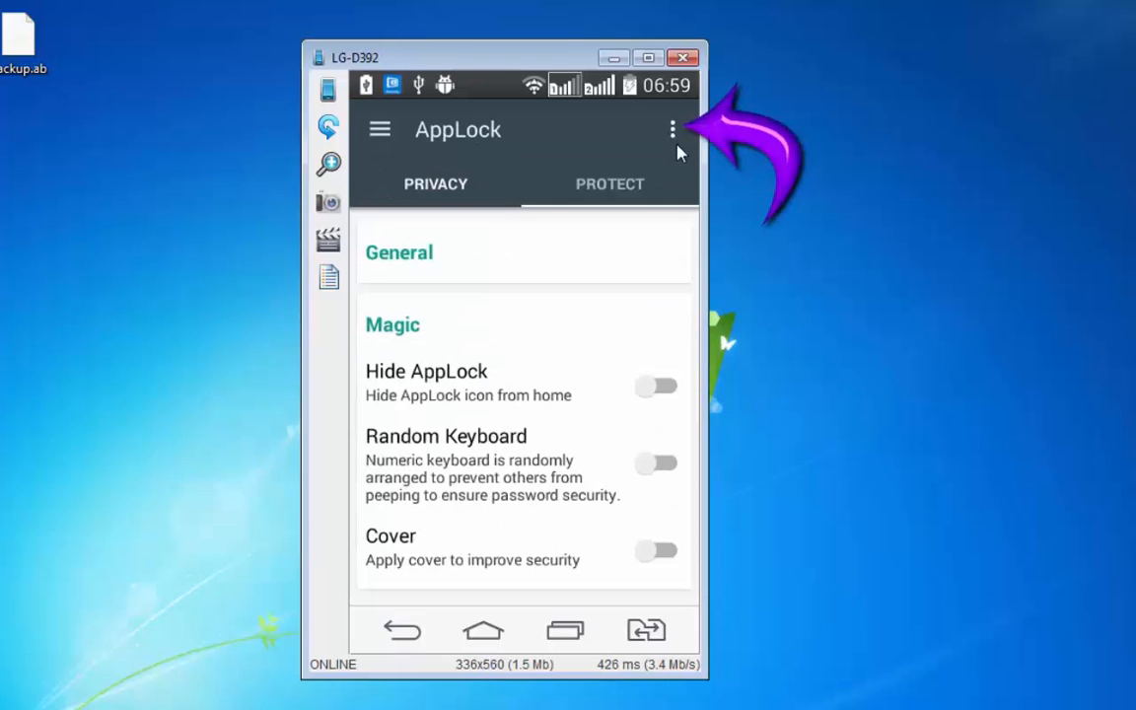
Step: Browse AppLock's options and side navigation, then return to the main lock list
left_click(671, 129)
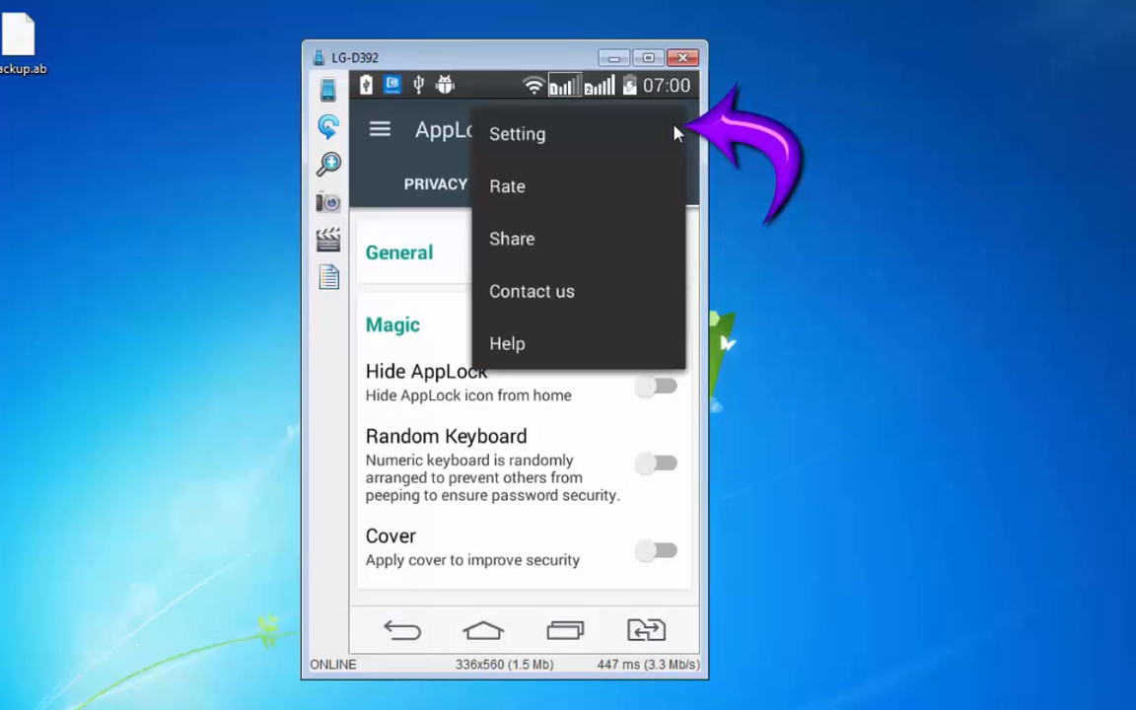
mouse_move(537, 333)
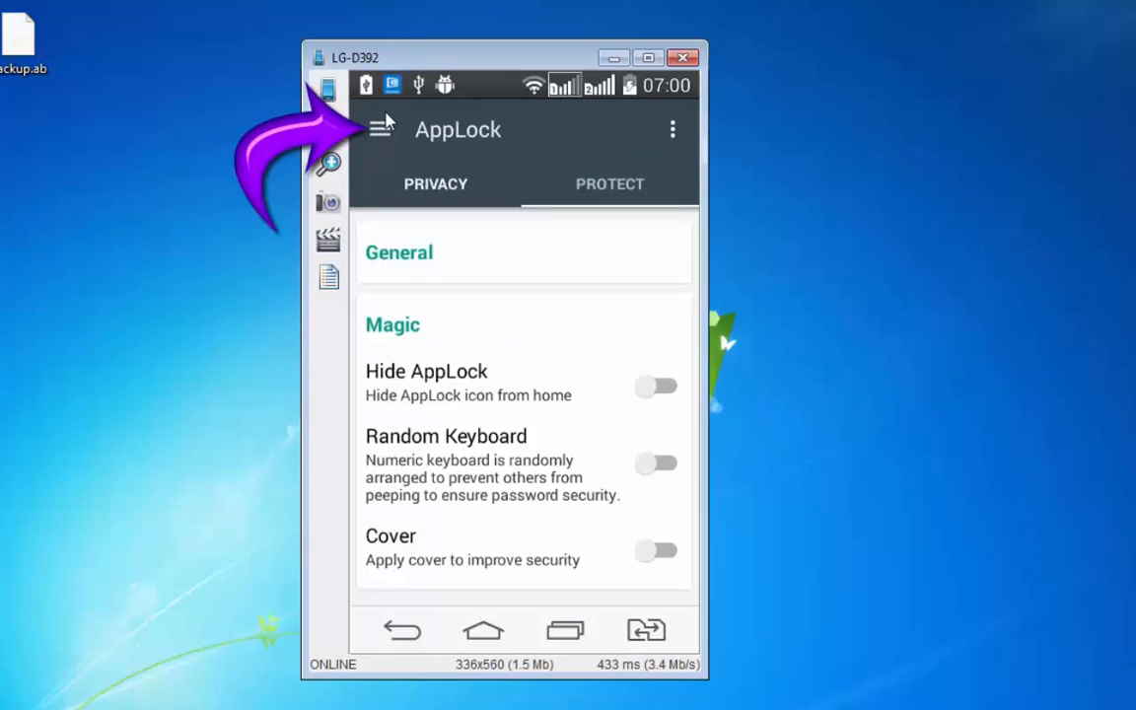
left_click(381, 130)
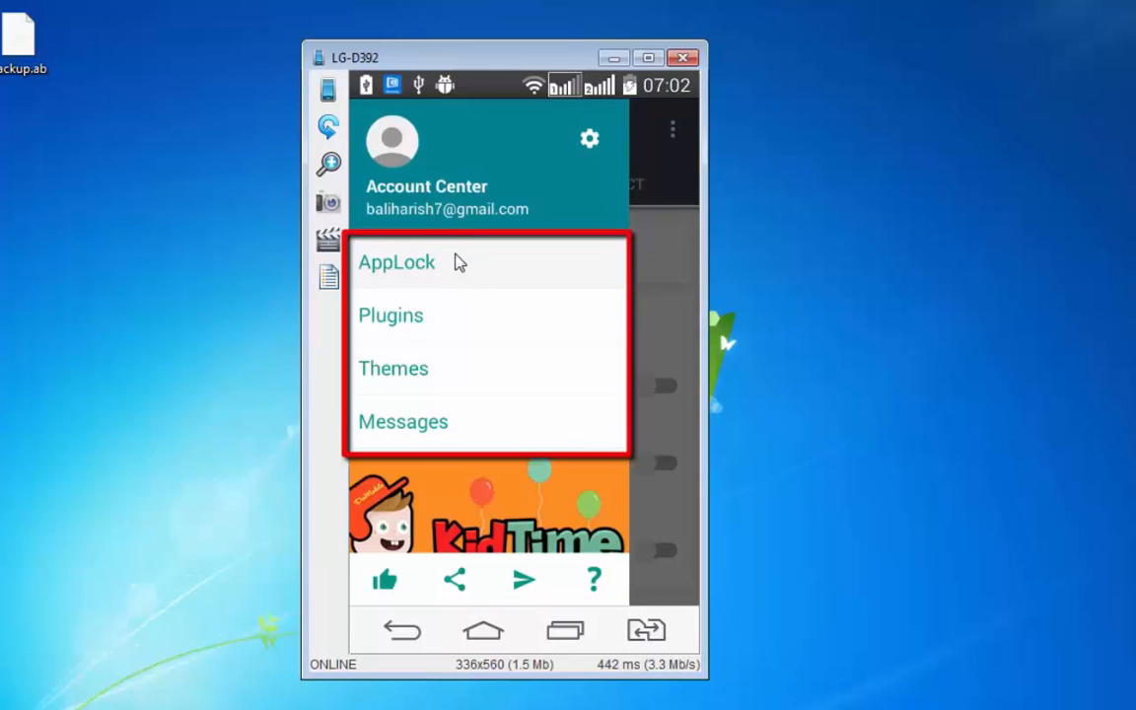
mouse_move(437, 291)
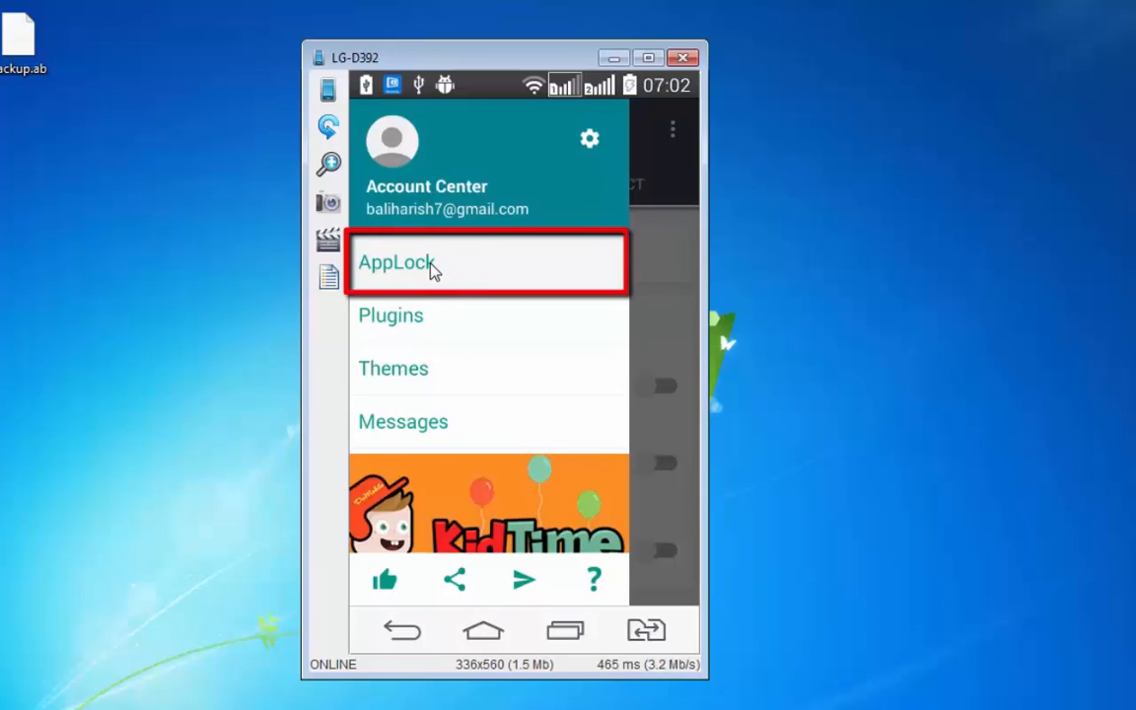
left_click(396, 263)
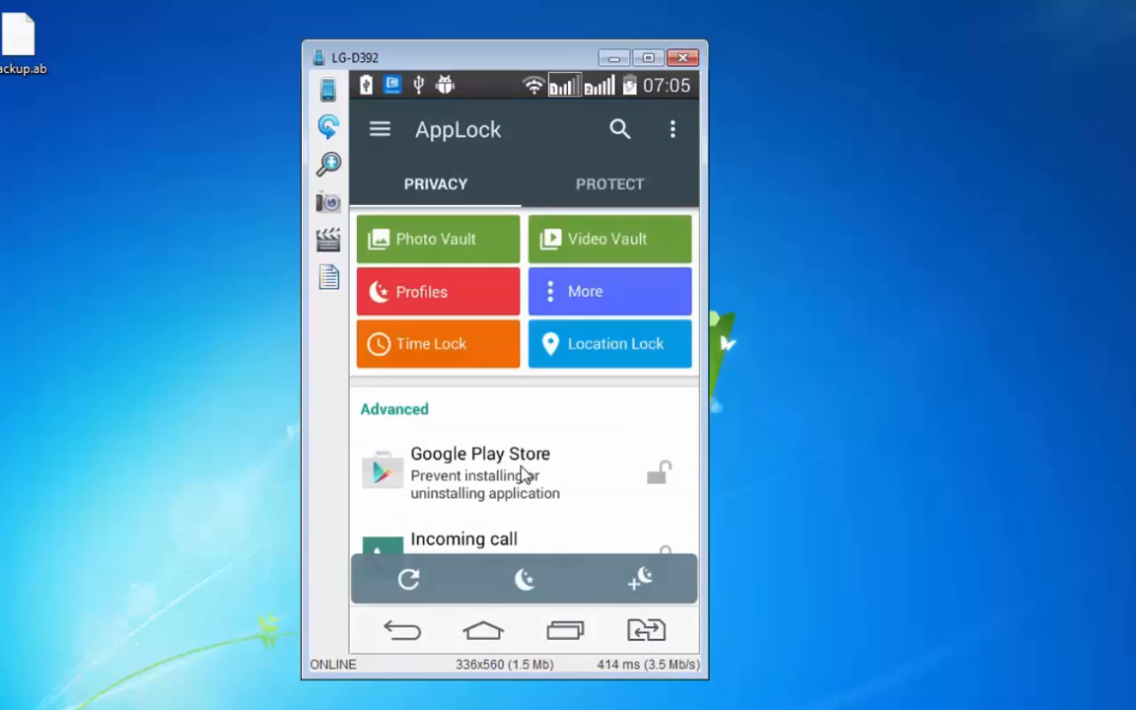
Step: Lock Google Play Store, Install/Uninstall, Settings and Bluetooth in the Privacy list
scroll("down", 3)
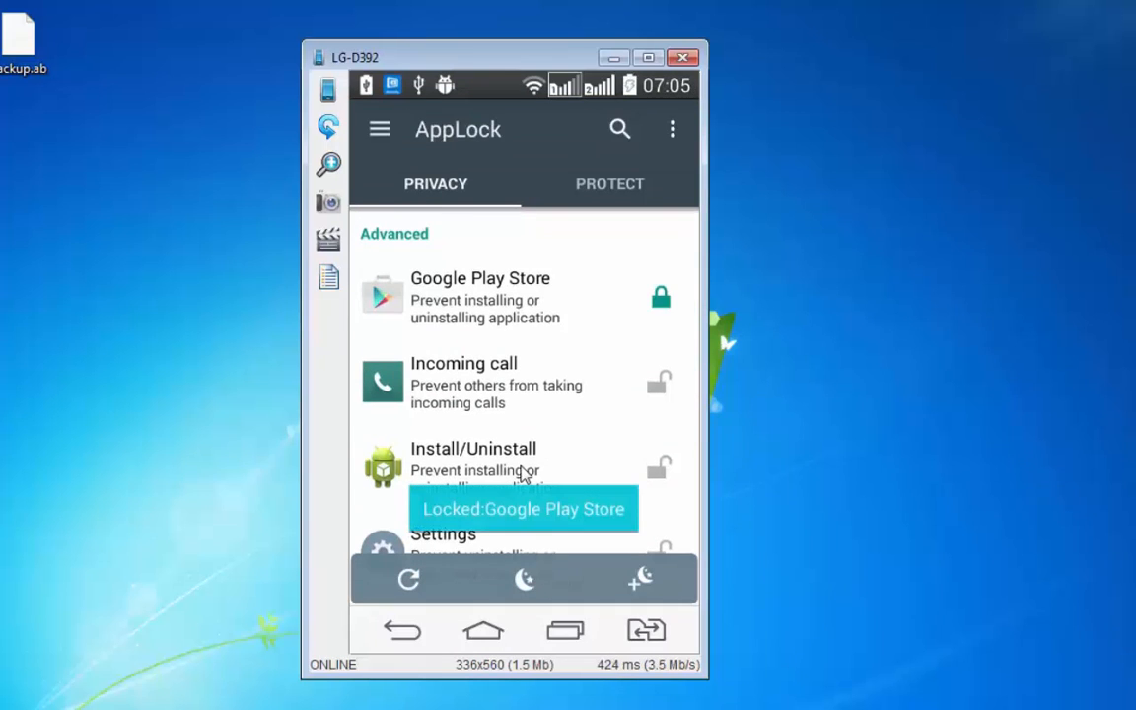
left_click(659, 465)
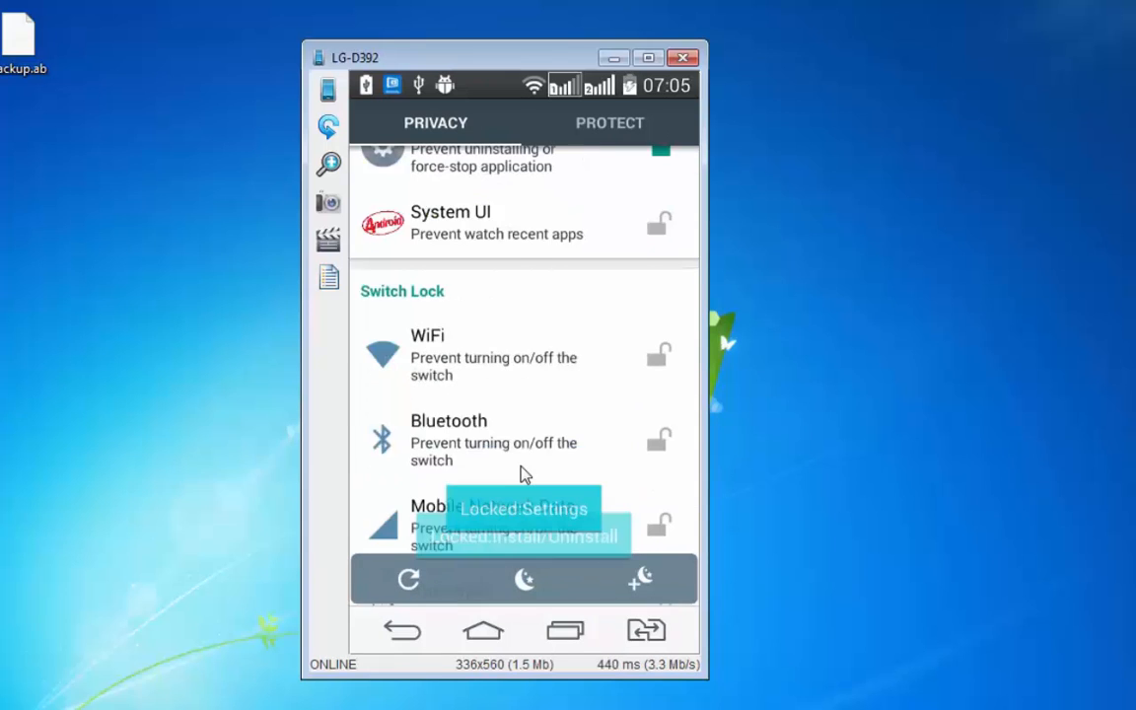
scroll("down", 3)
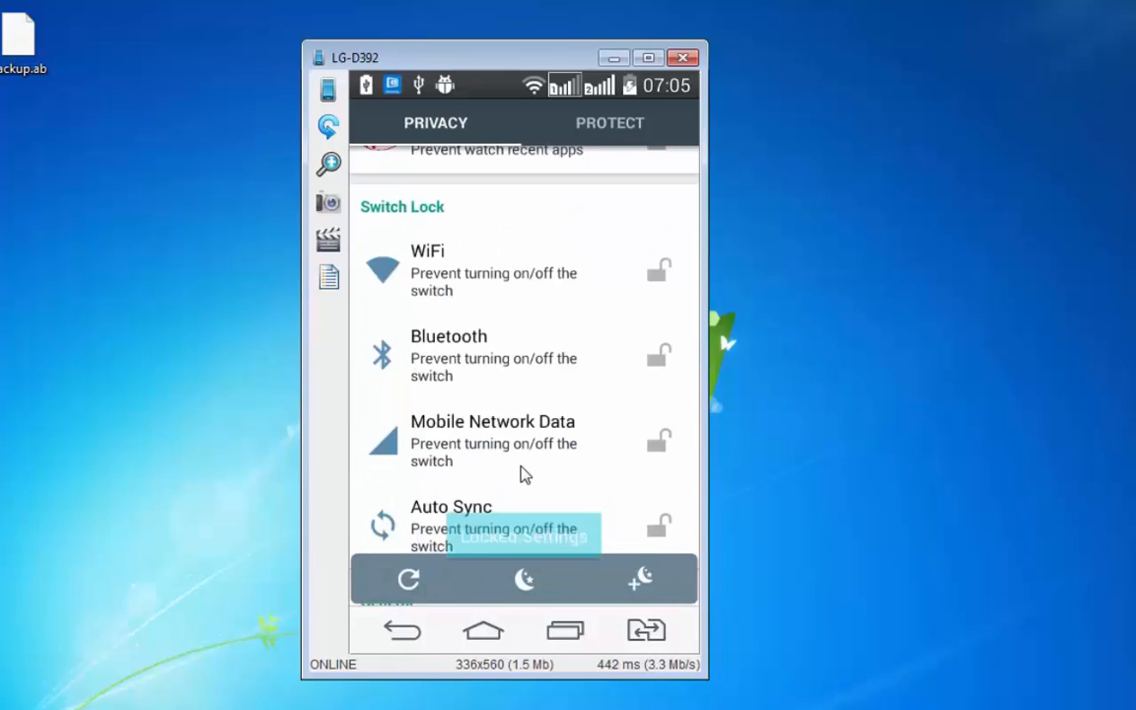
left_click(659, 354)
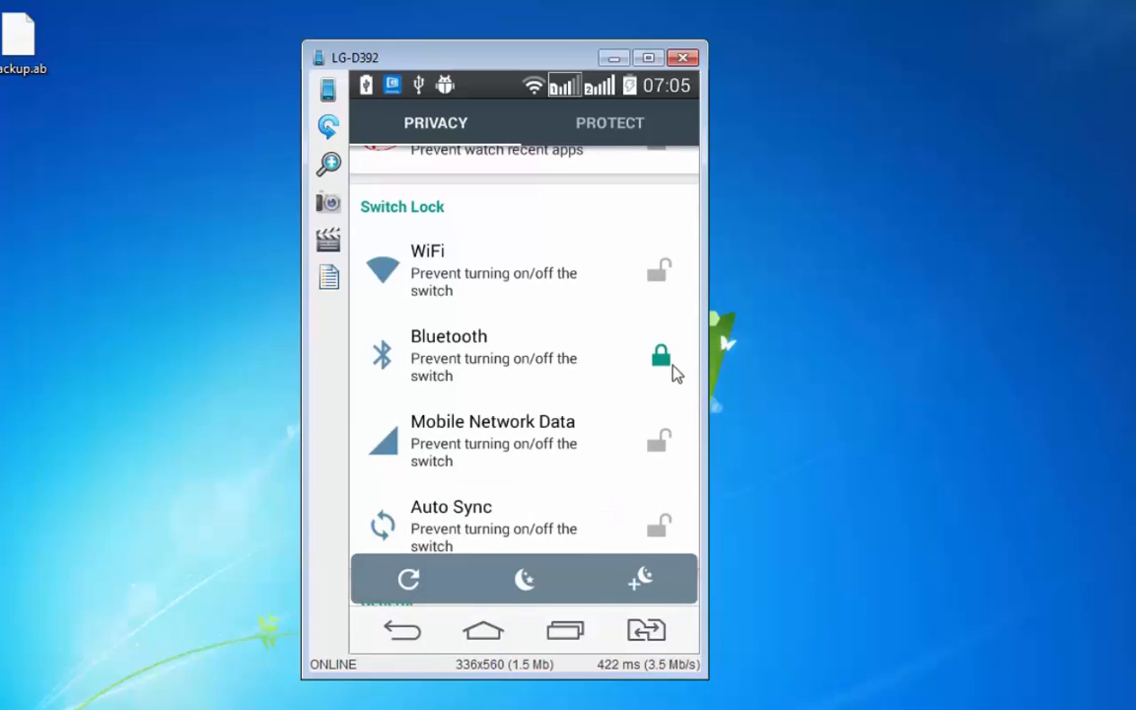
left_click(661, 355)
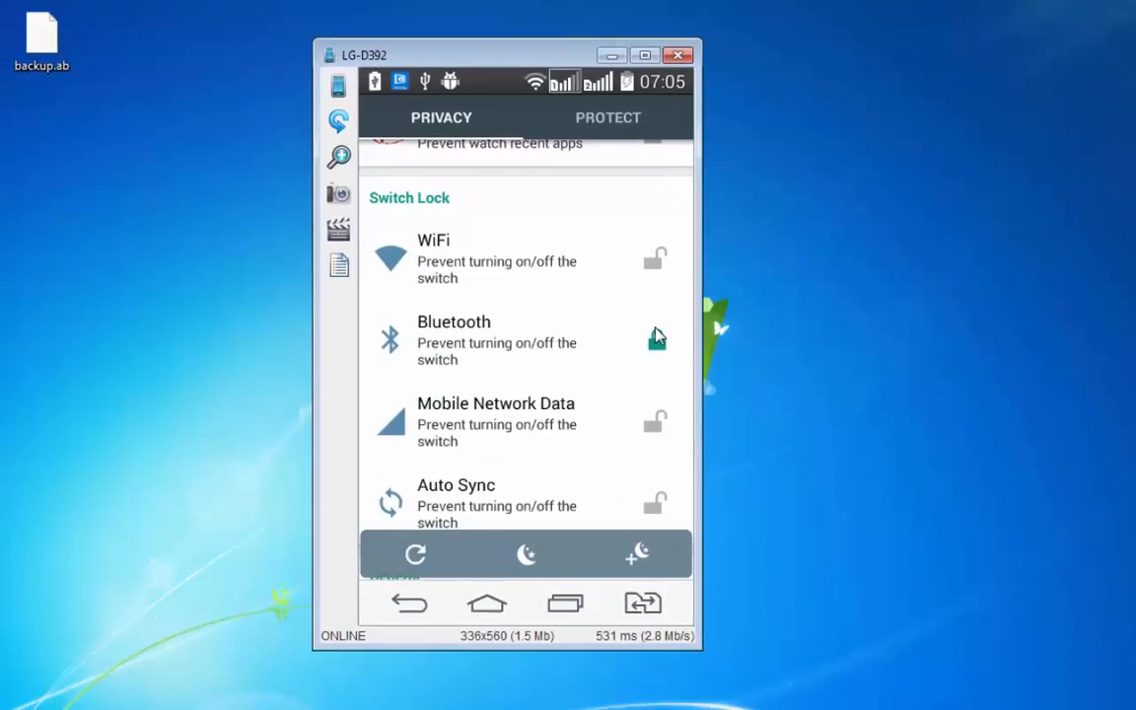